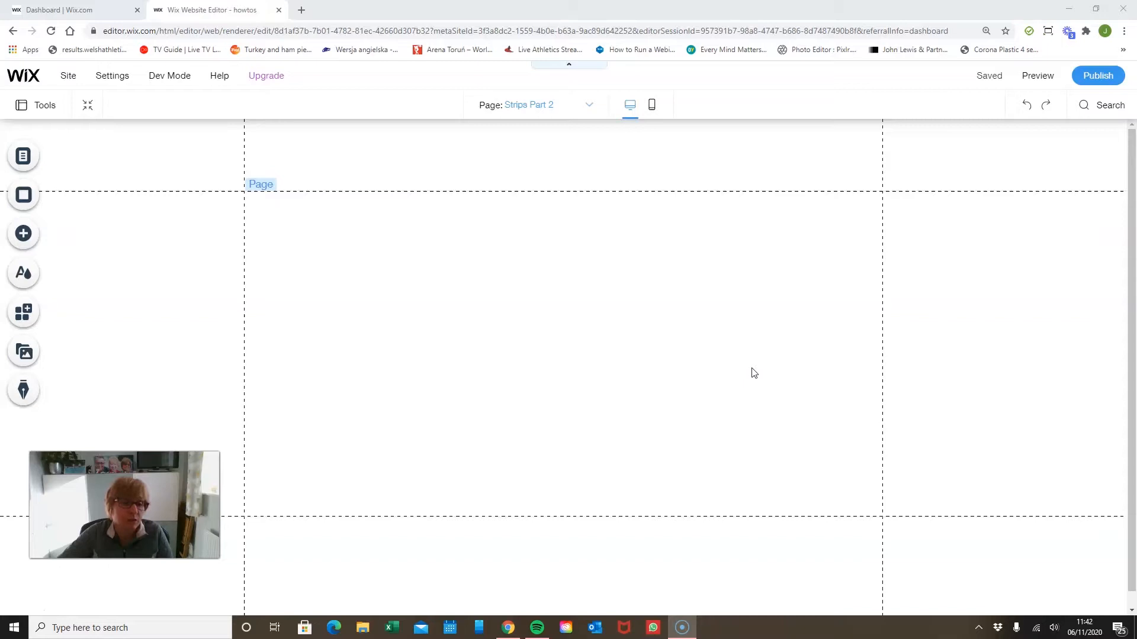
- Add a plain dark classic strip from the Add panel's Strip > Classic designs
click(630, 360)
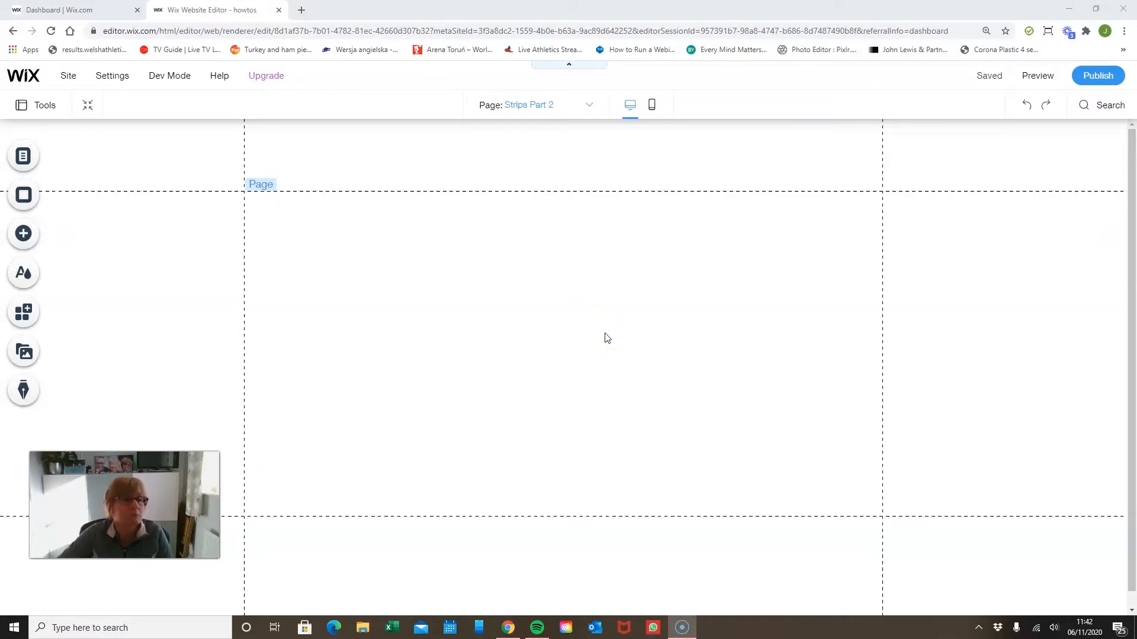
mouse_move(567, 328)
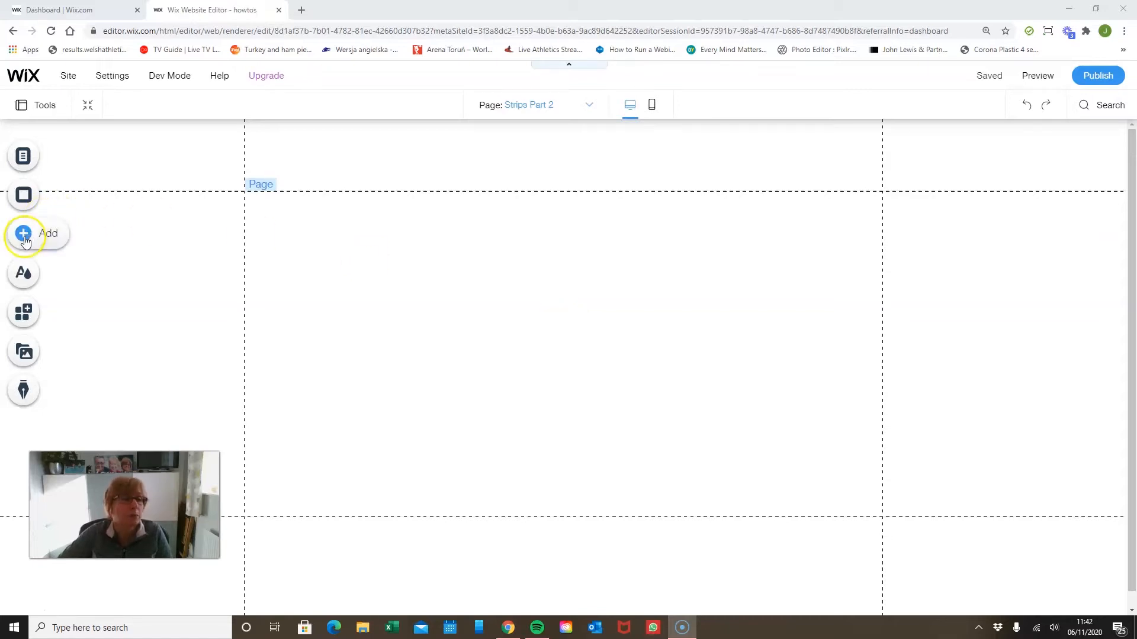
click(23, 234)
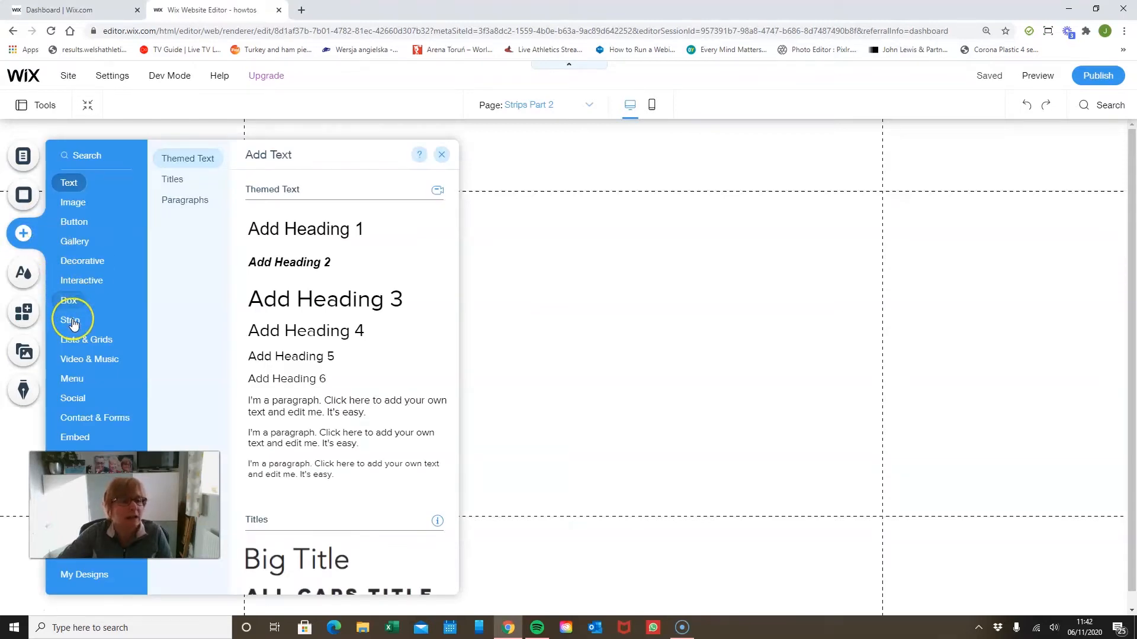
click(70, 320)
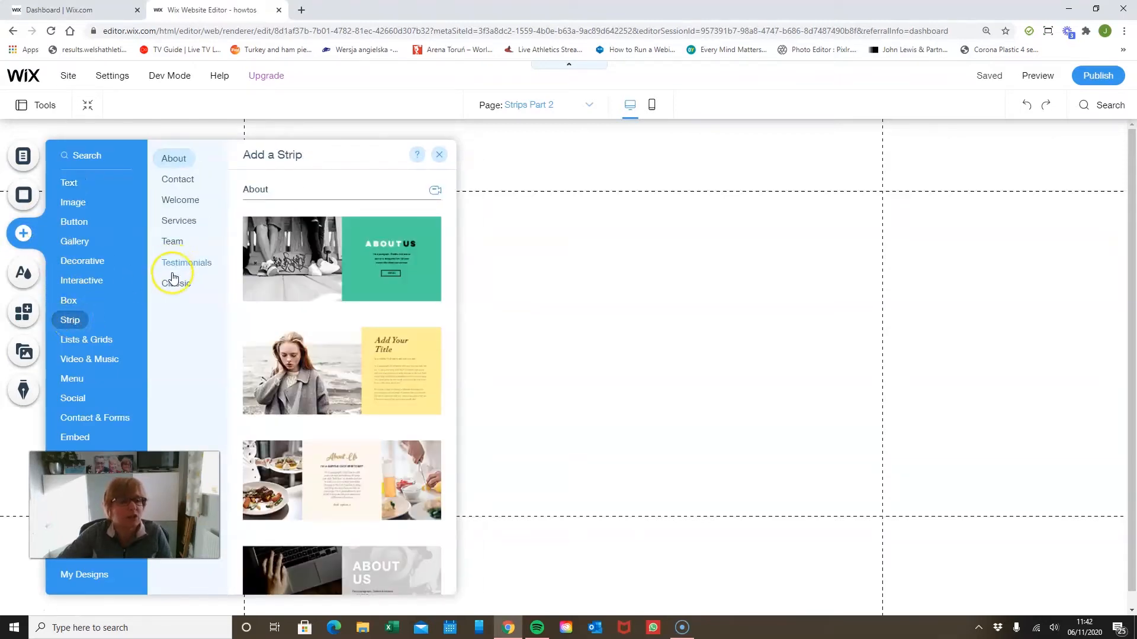
click(176, 283)
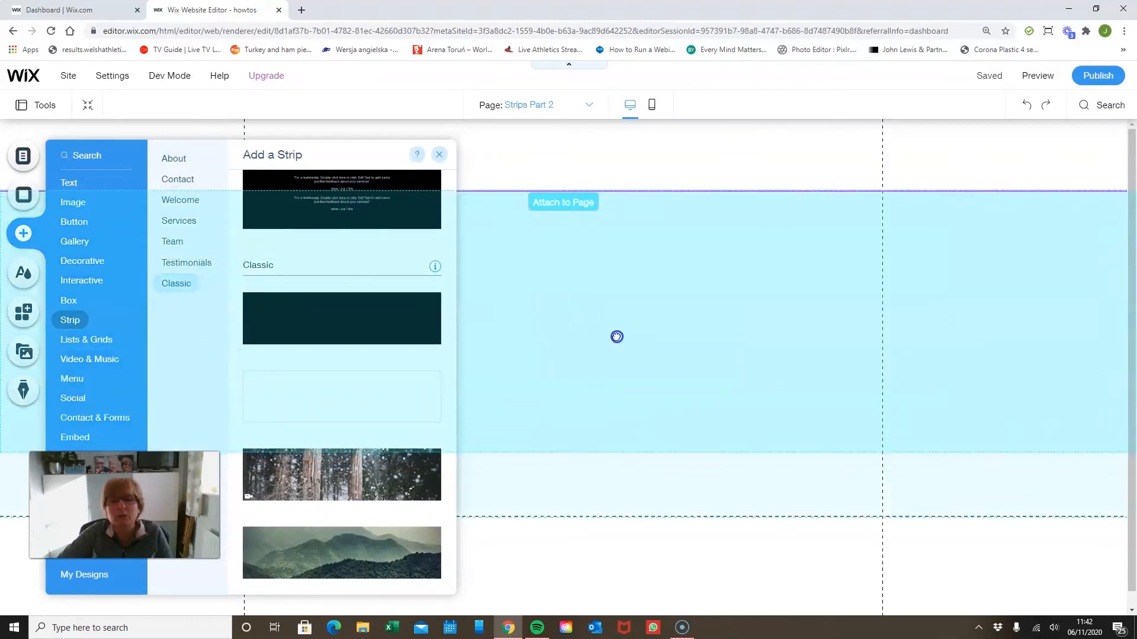
click(341, 317)
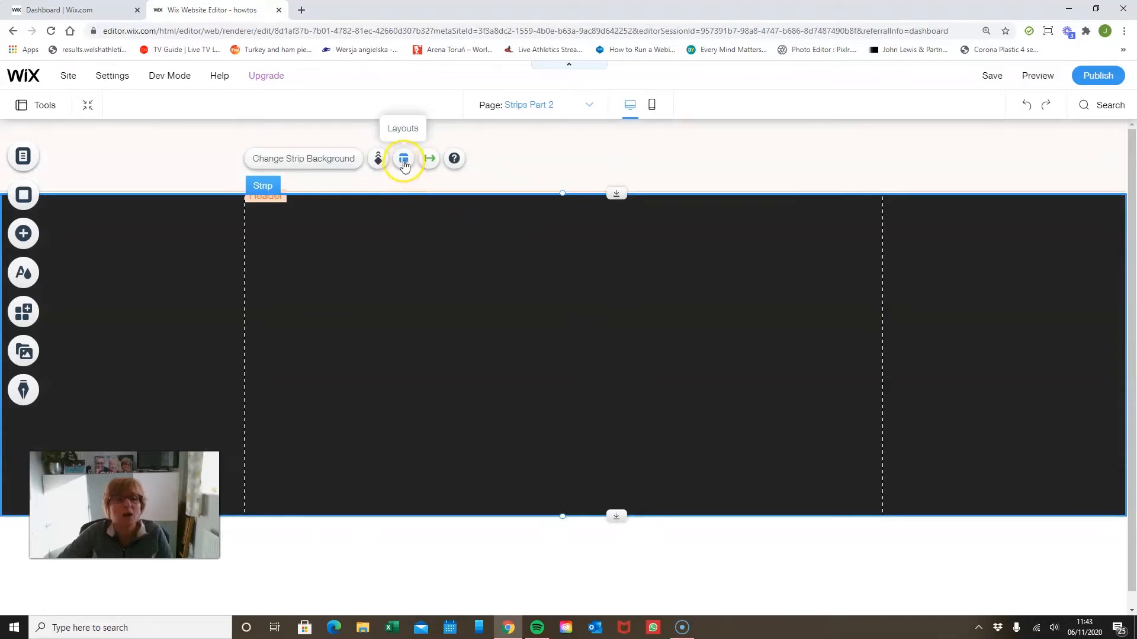
- Split the dark strip into three columns via Layouts and Manage Columns, dismissing the Columns tip
click(402, 158)
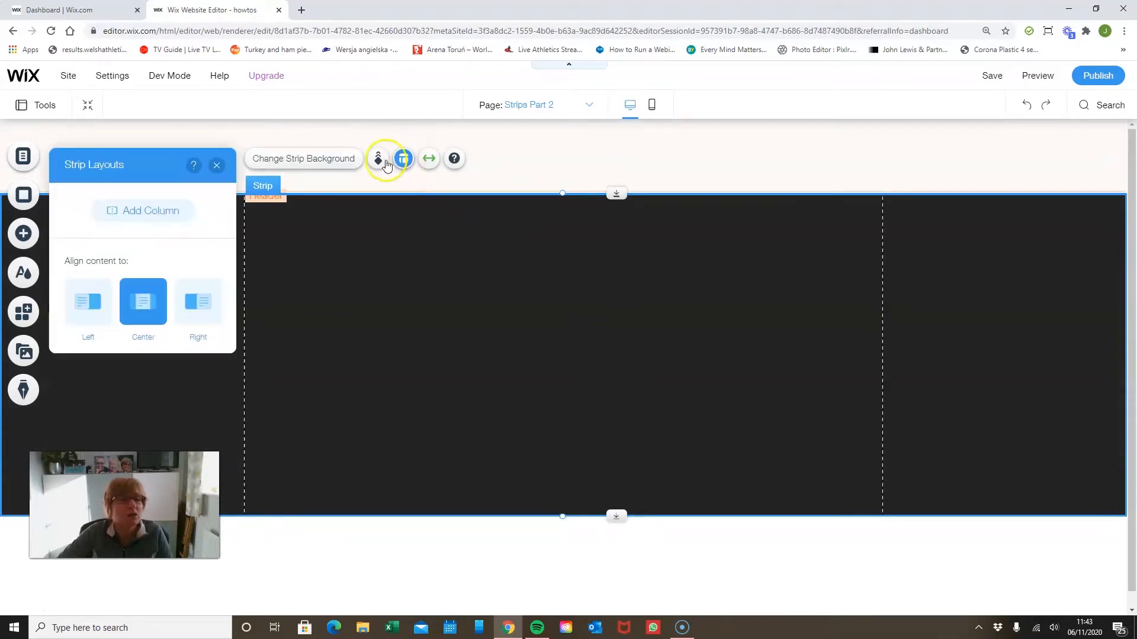
mouse_move(144, 211)
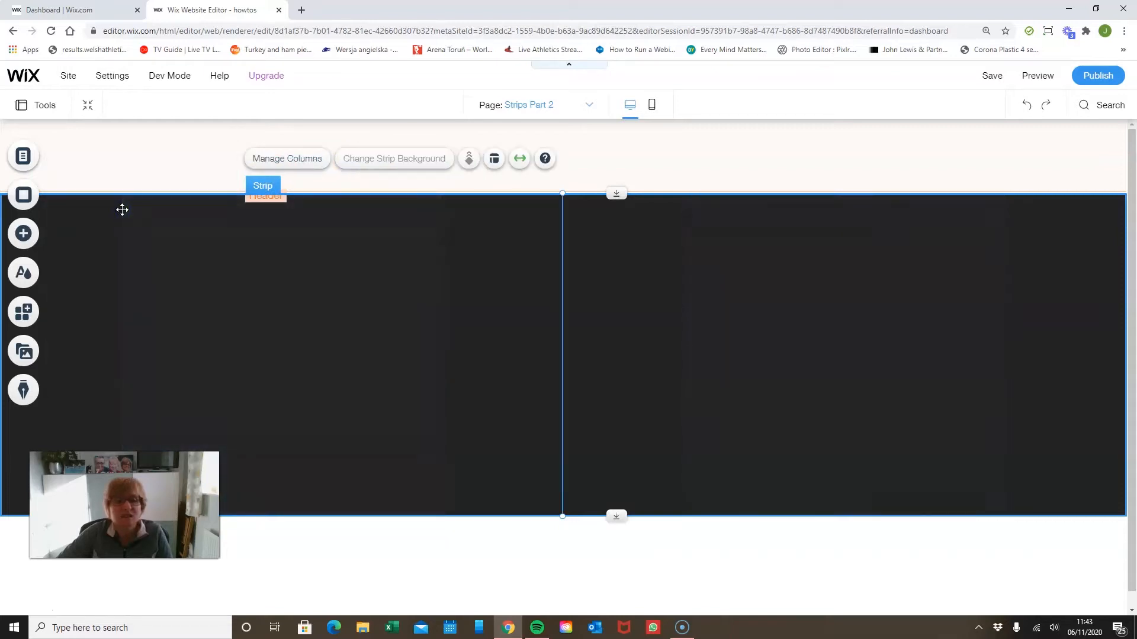
click(881, 290)
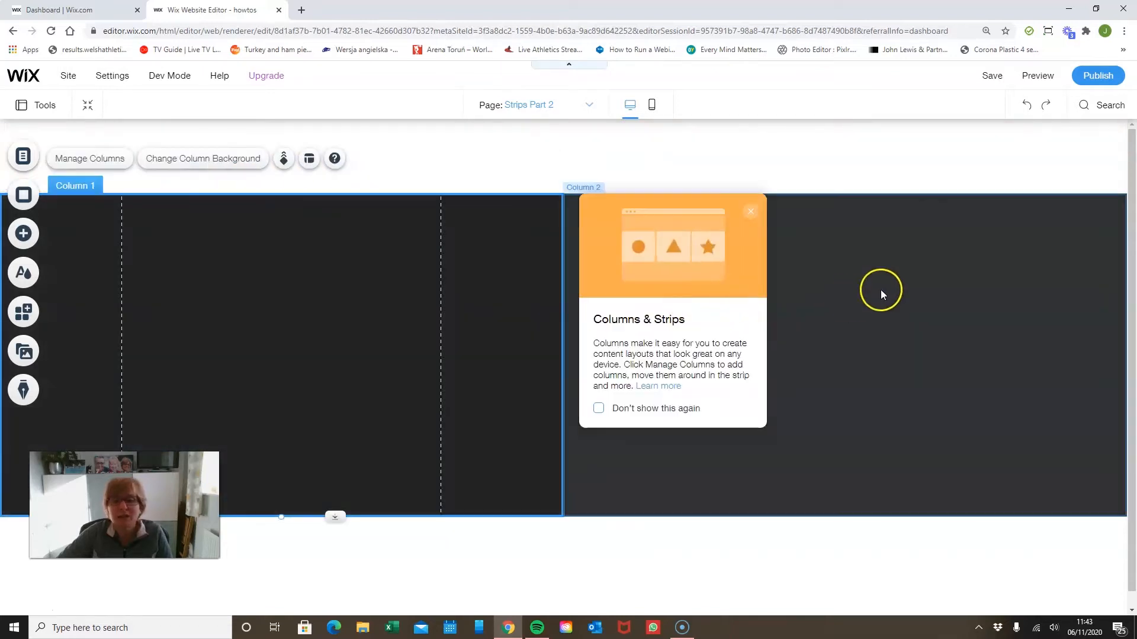
click(598, 409)
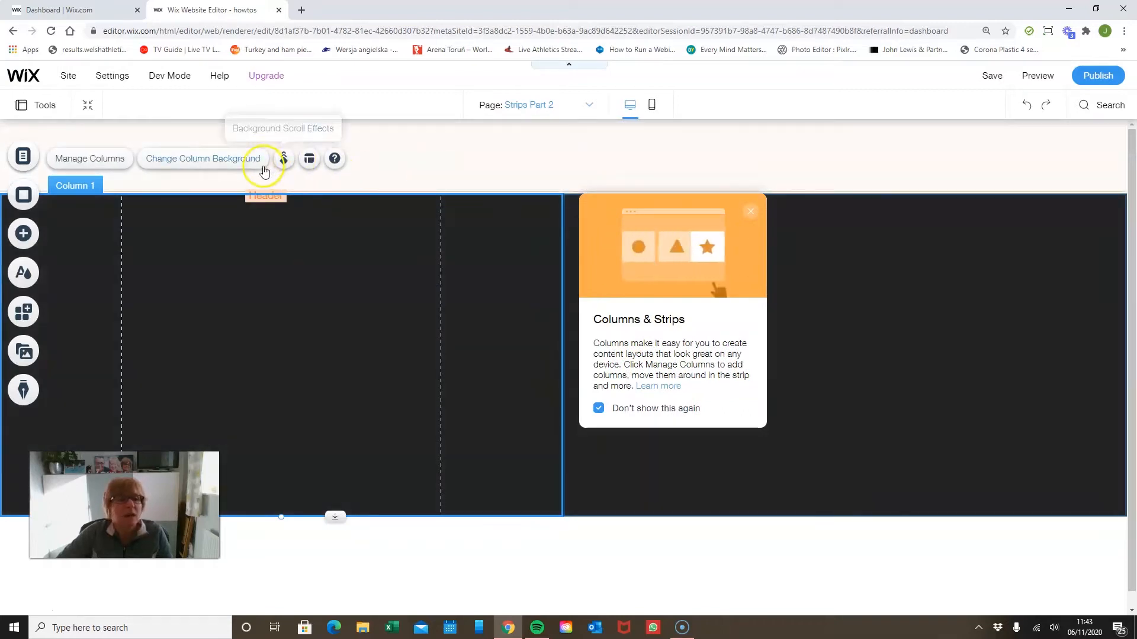
click(307, 157)
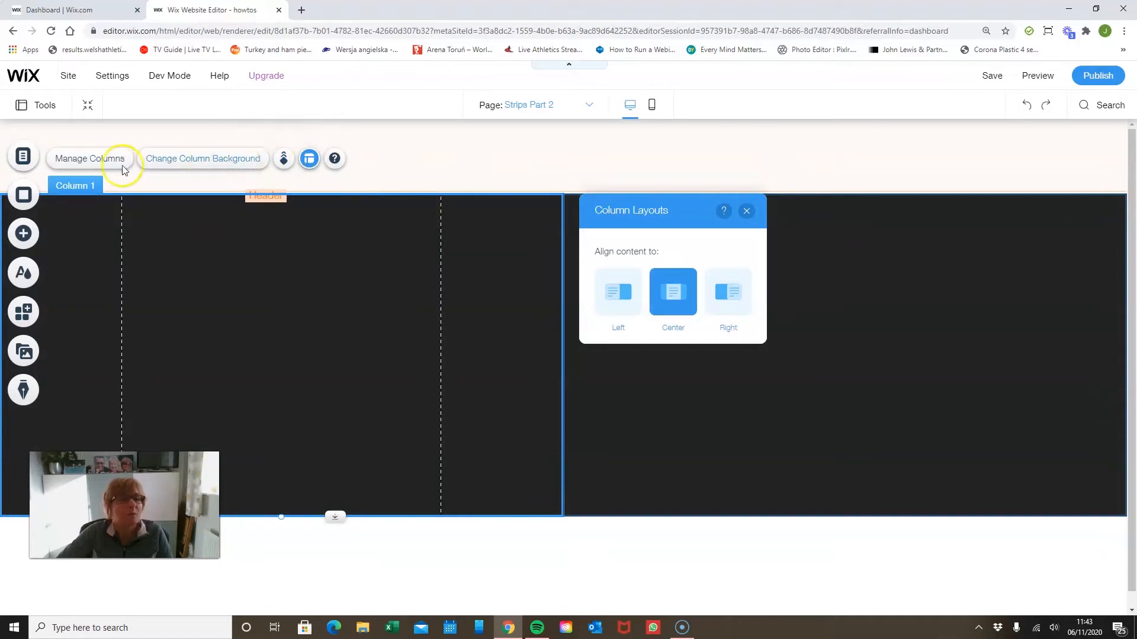
click(89, 158)
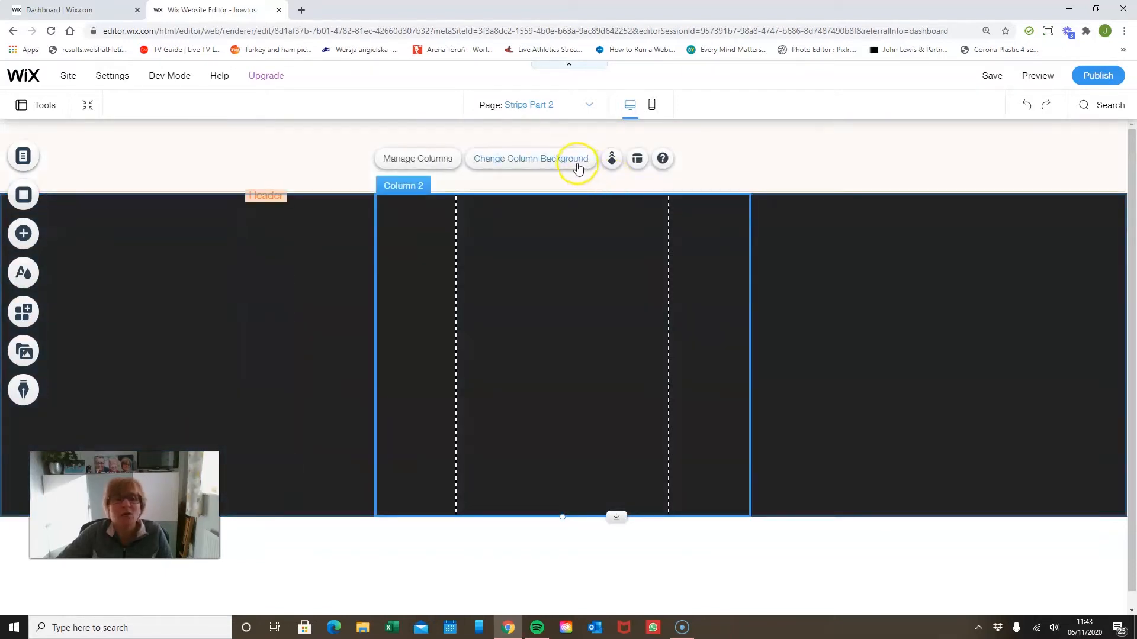
- Give the middle column a pale green plain-colour background
click(529, 157)
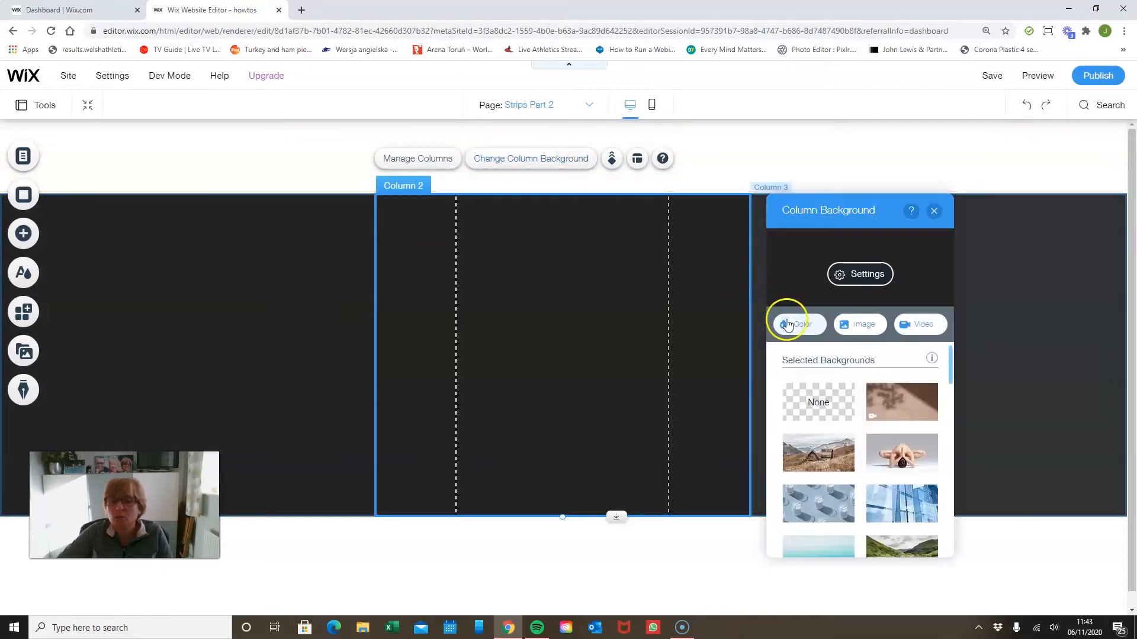
click(796, 325)
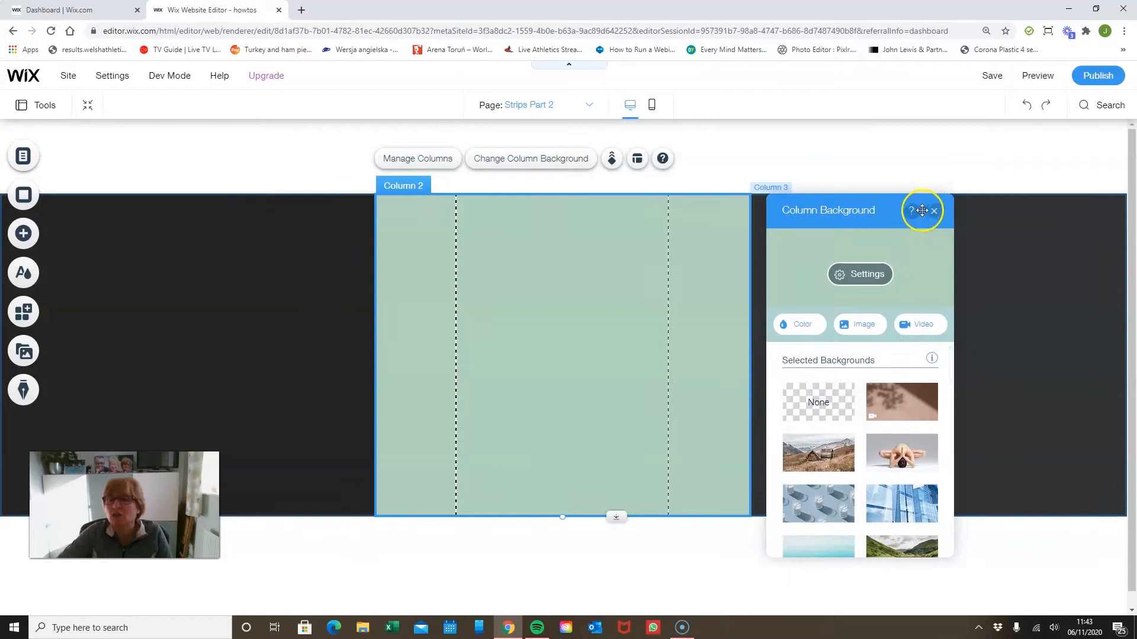
click(934, 211)
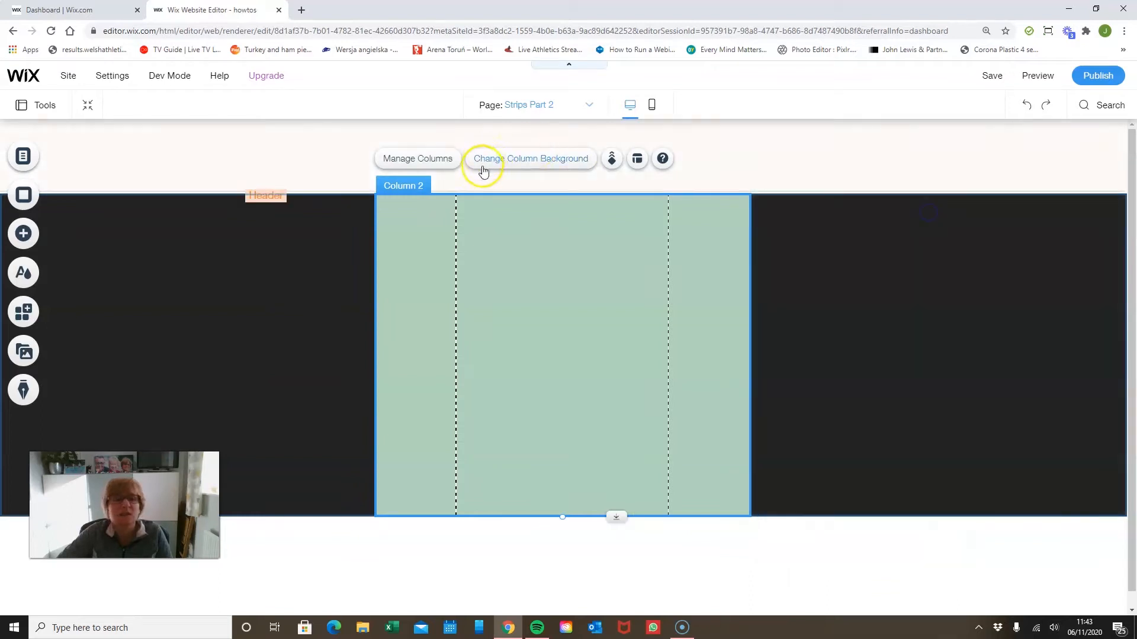
click(417, 157)
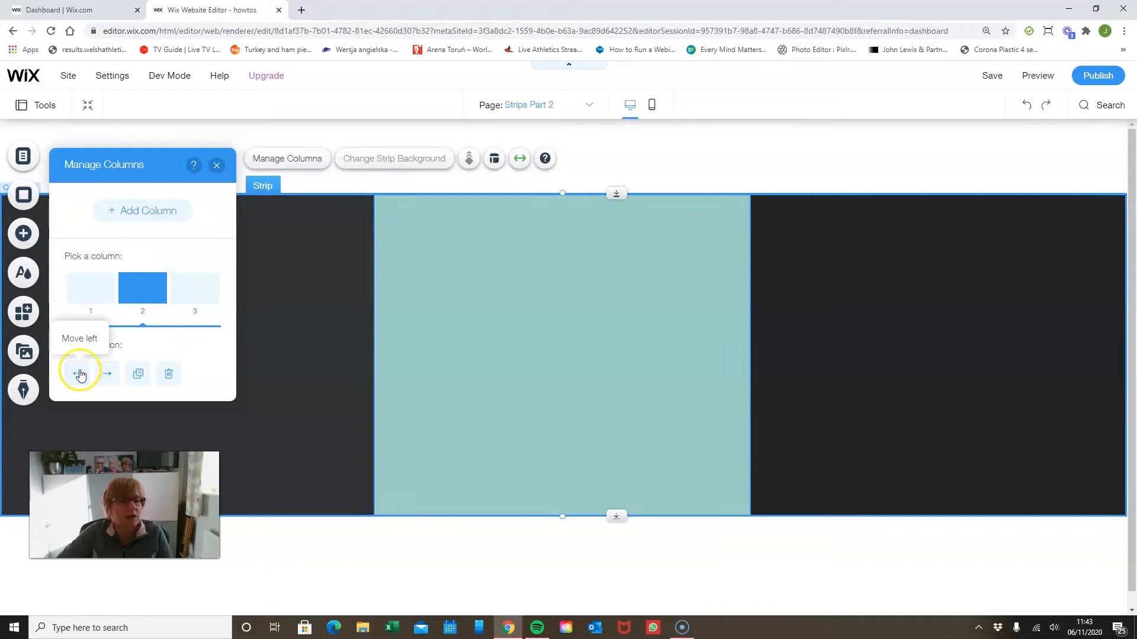
- Reorder the columns in Manage Columns so the green column is third, at the far right
click(78, 374)
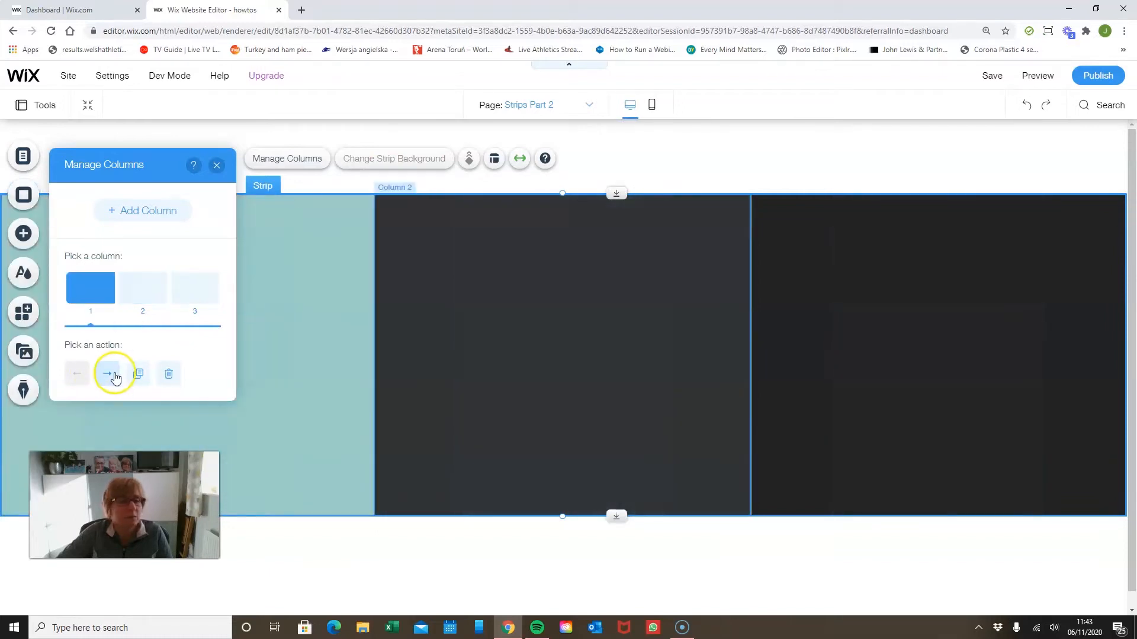
click(108, 375)
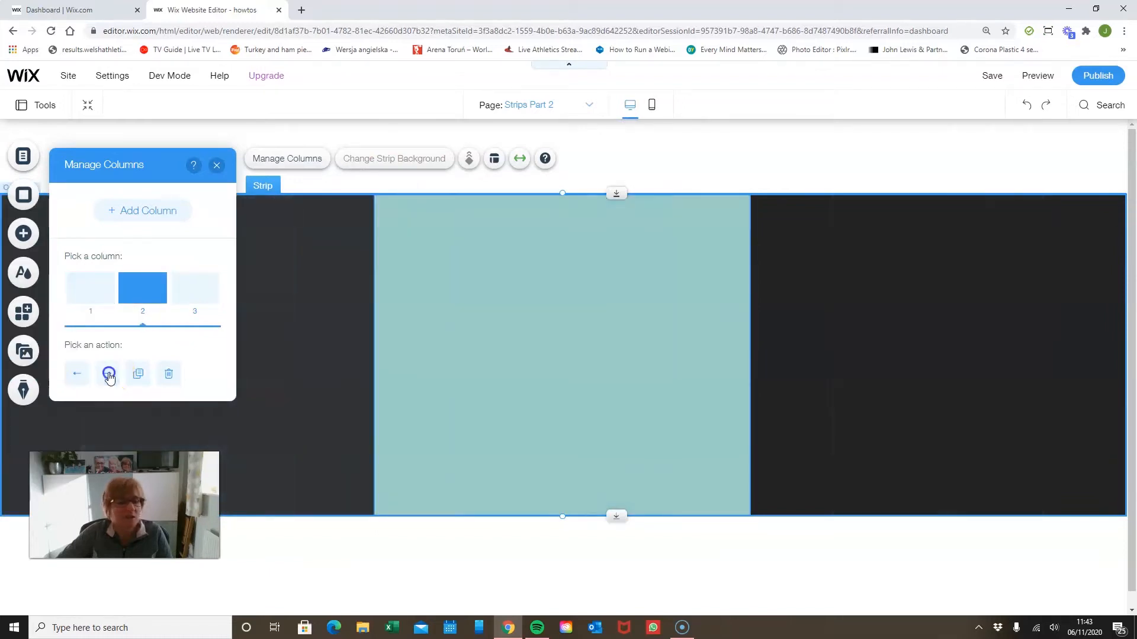
click(108, 374)
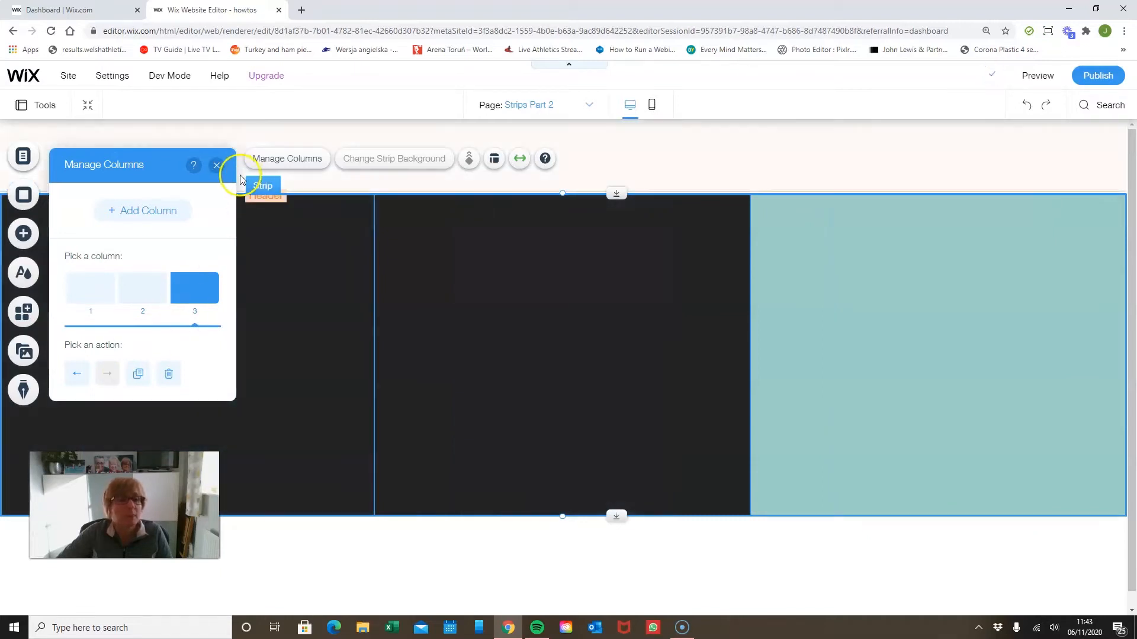
click(216, 166)
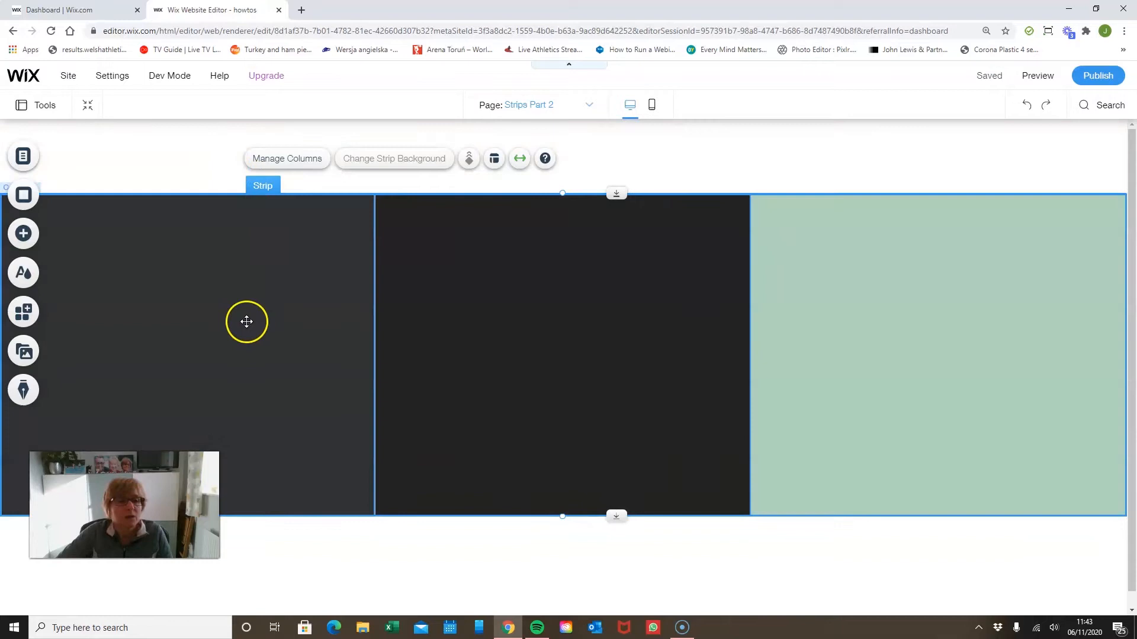
click(246, 321)
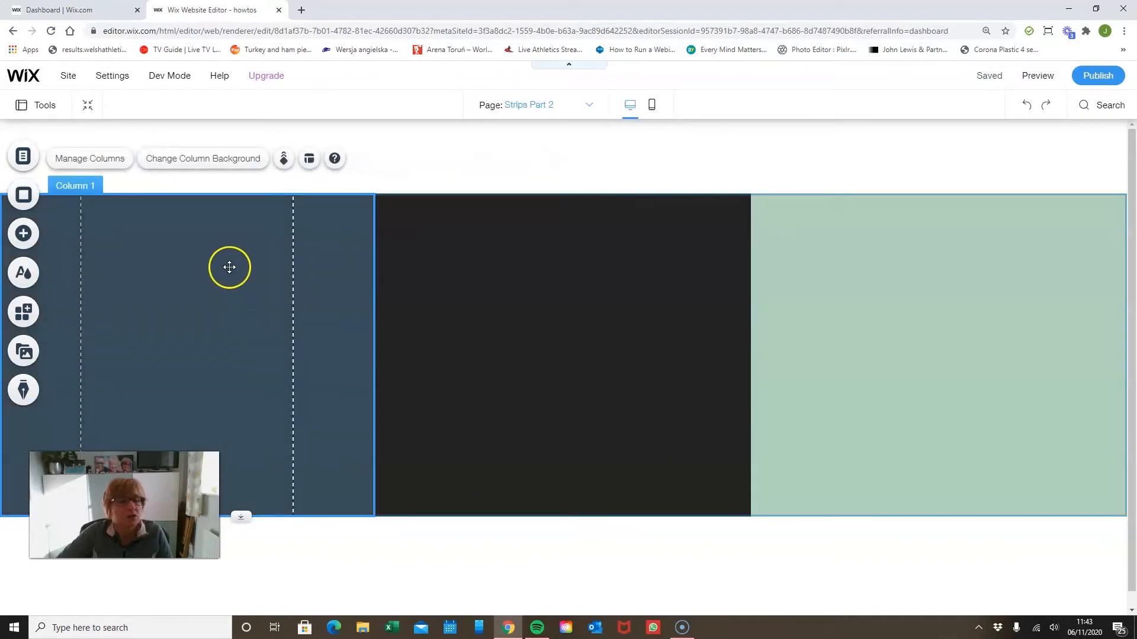
mouse_move(206, 264)
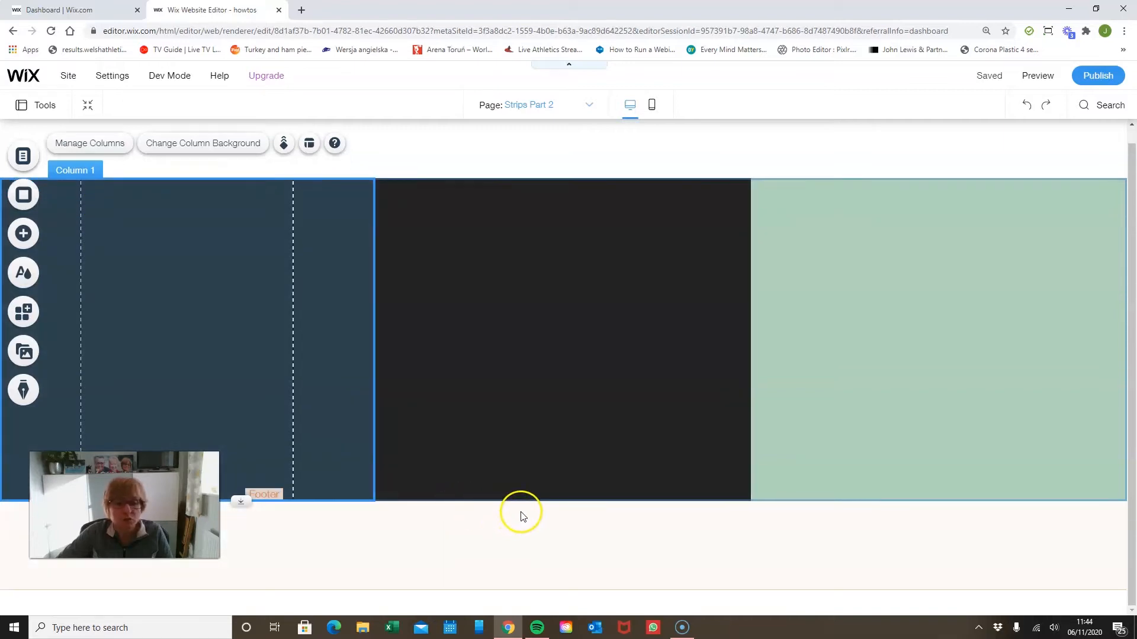
click(89, 143)
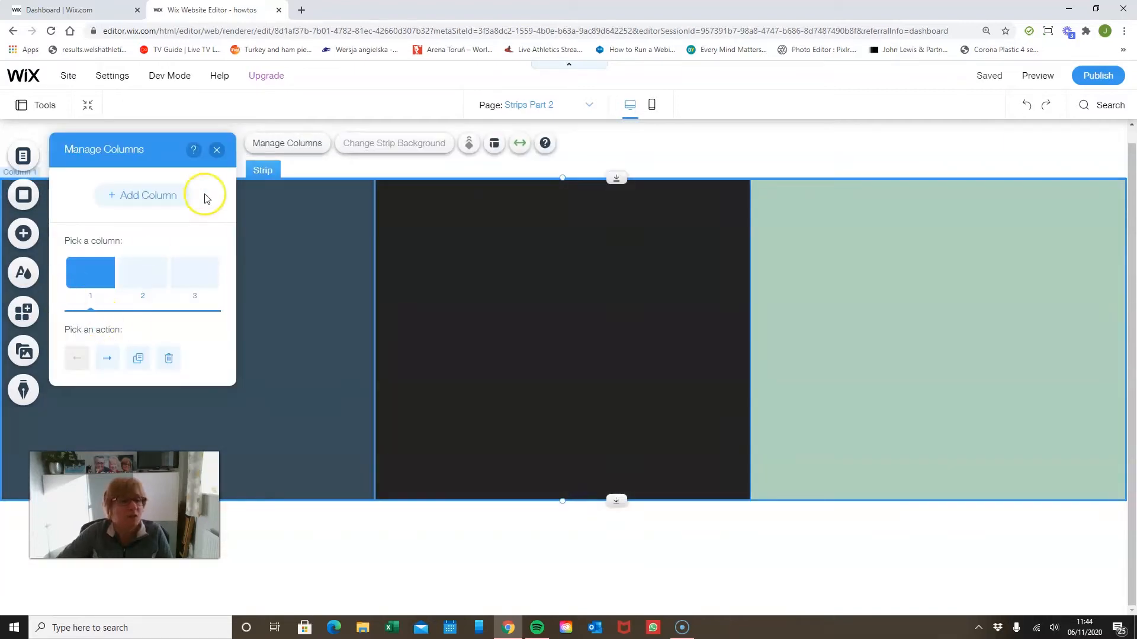
click(215, 150)
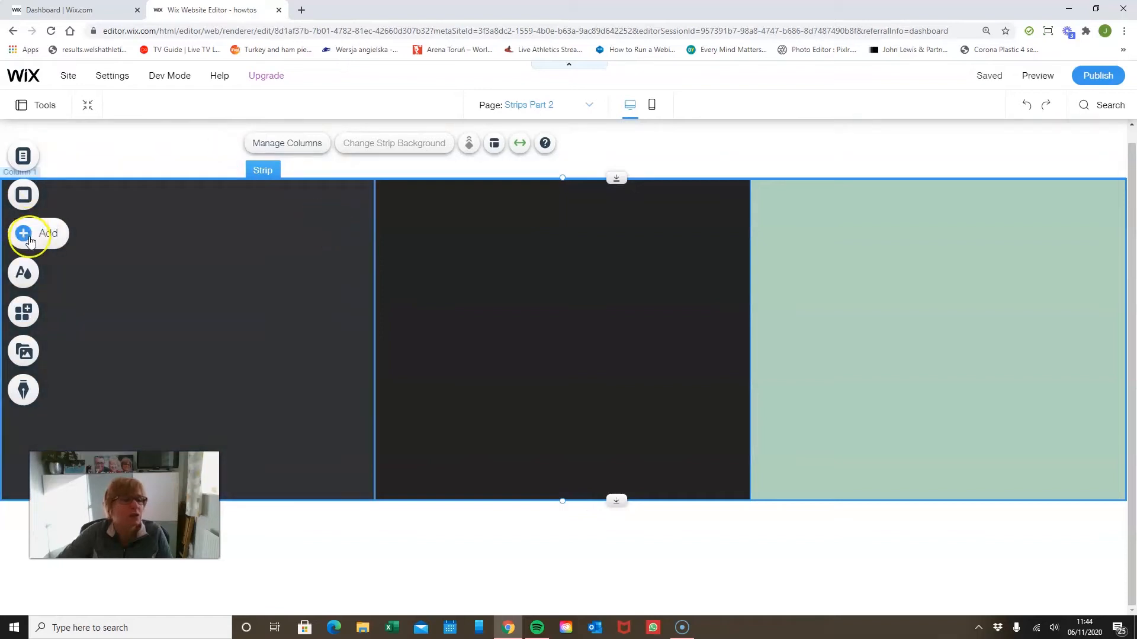
- Add a plain white classic strip above the three-column dark strip
click(23, 233)
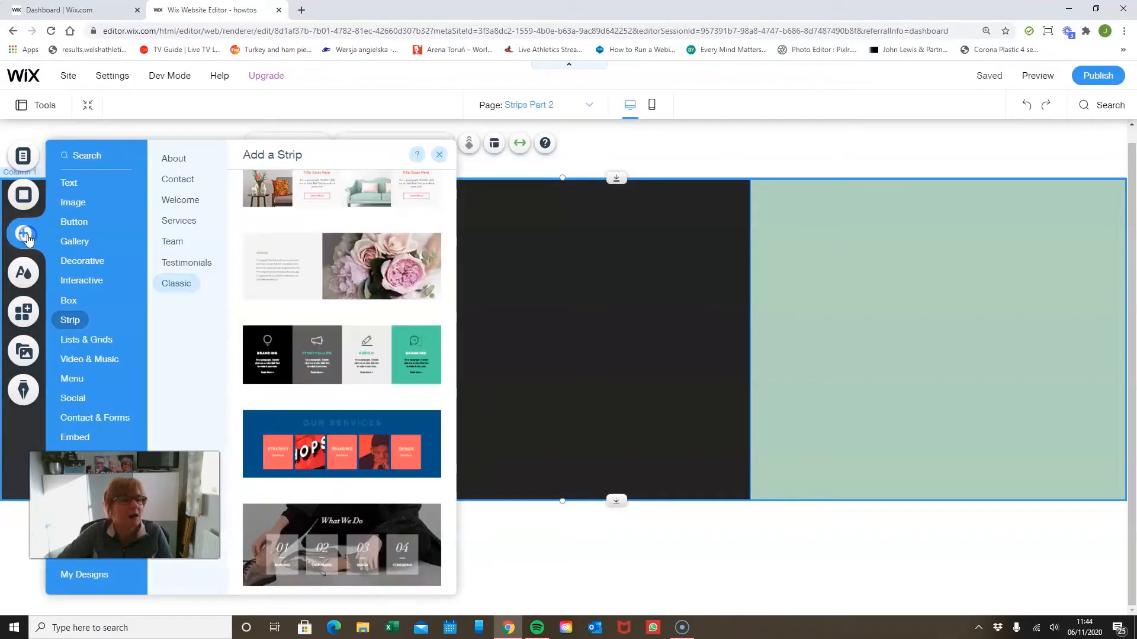
scroll(down, 3)
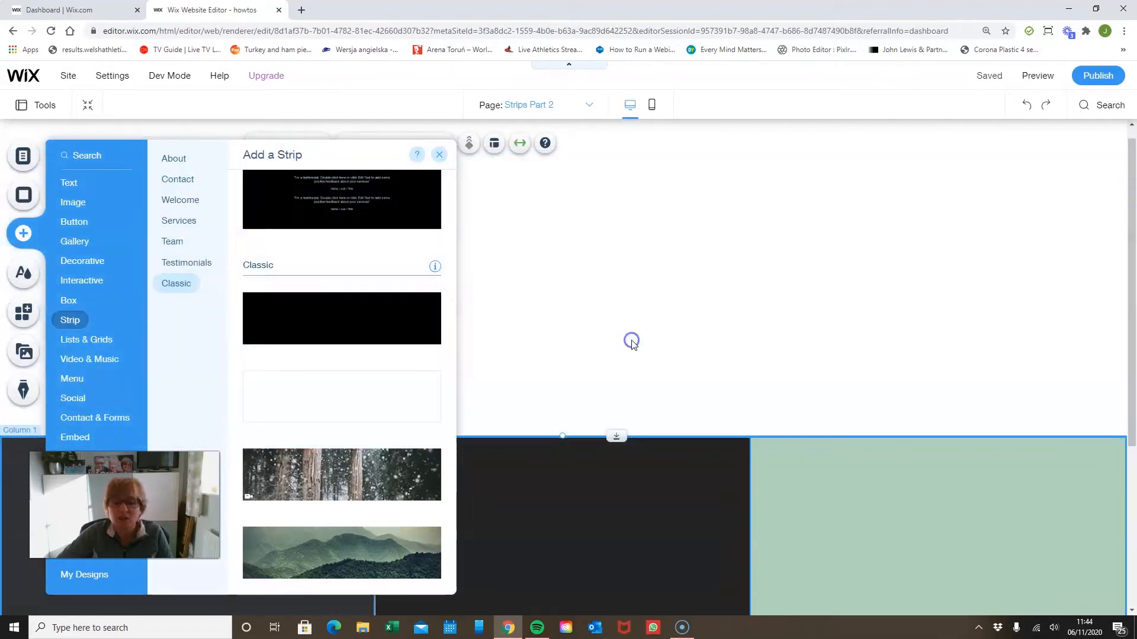
click(438, 154)
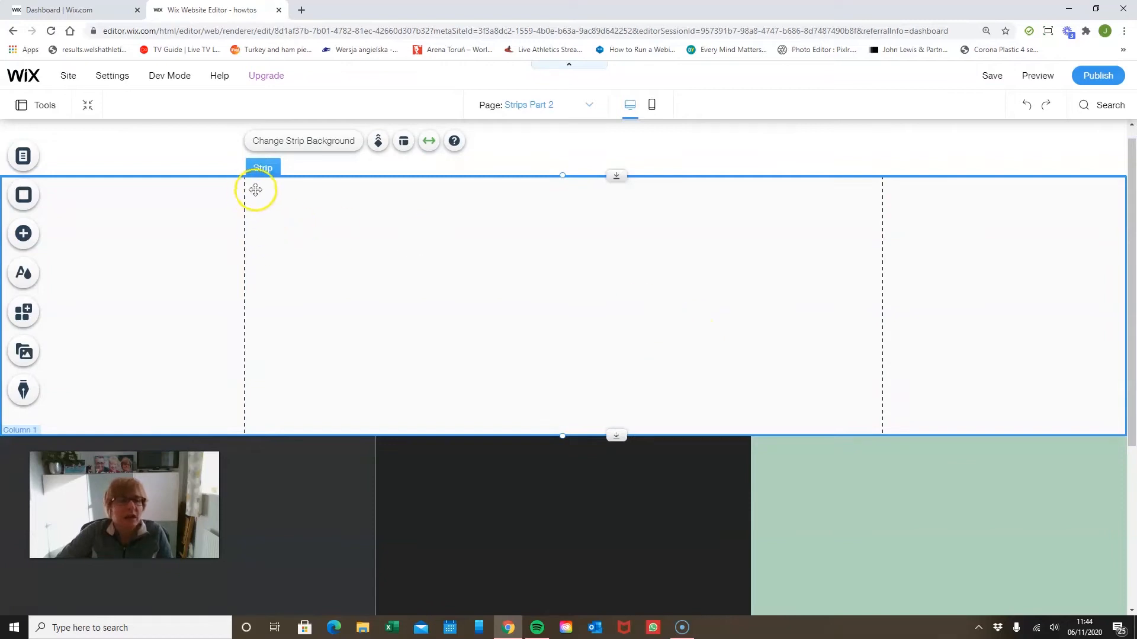
click(22, 233)
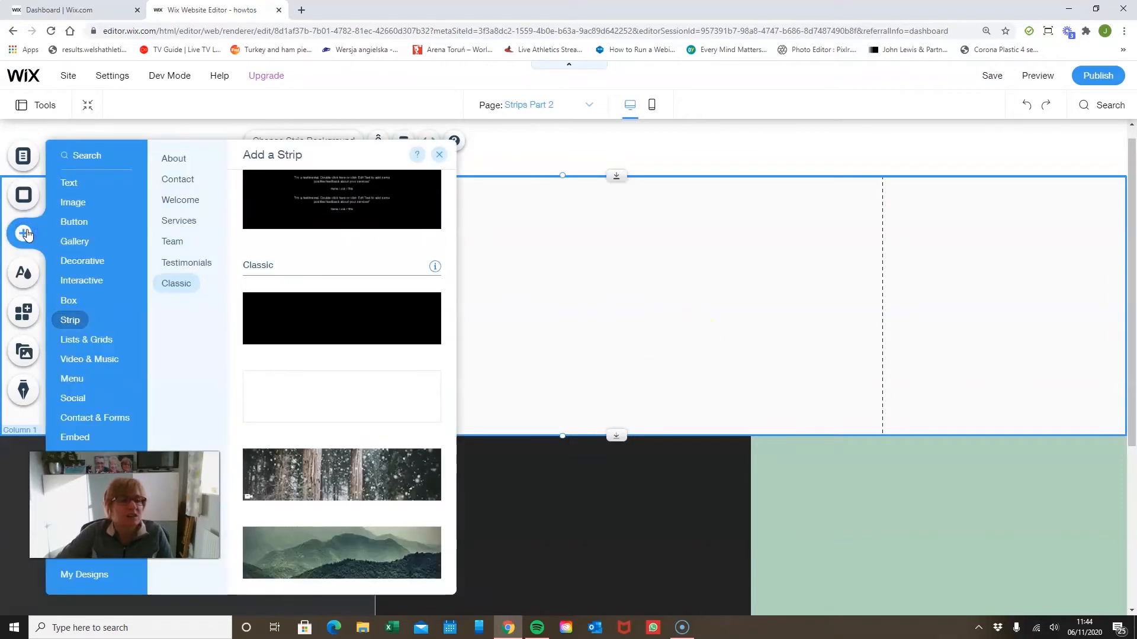
- Add a main Heading 1 text element to the white strip
click(68, 182)
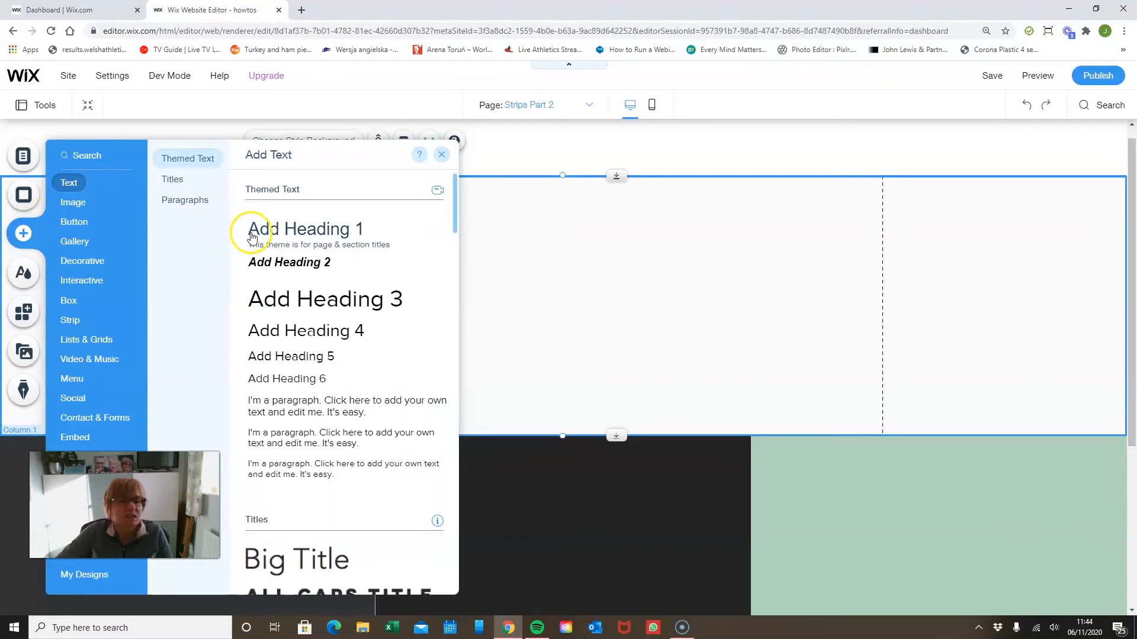
click(304, 229)
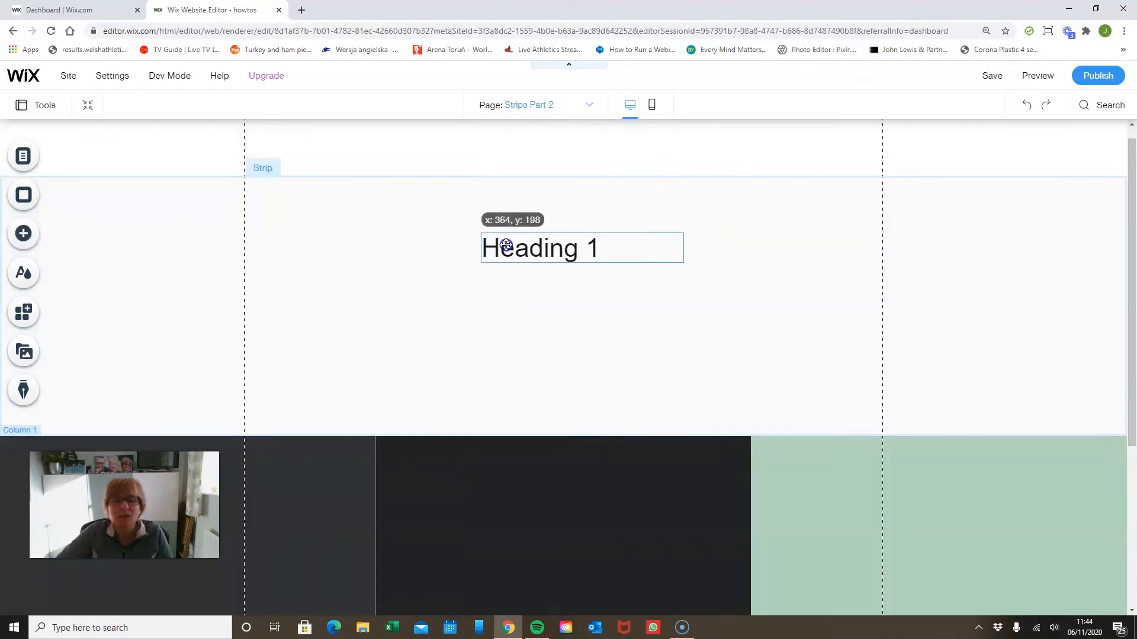
click(23, 233)
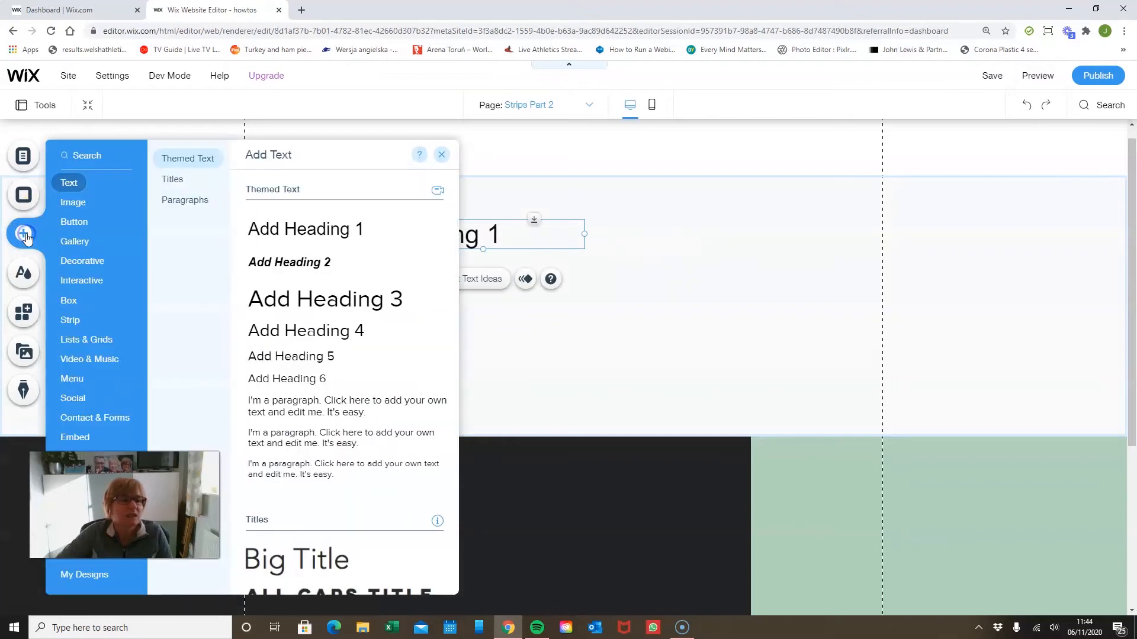
- Add the Wixology Transparent.png logo from Site Files beside the heading
click(72, 203)
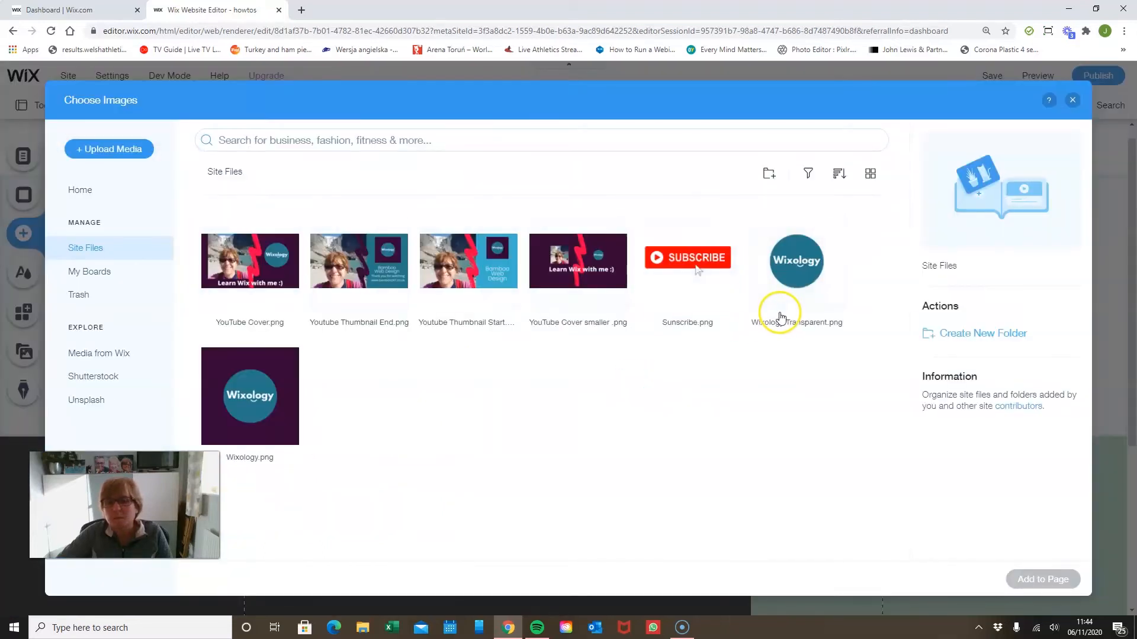
click(796, 260)
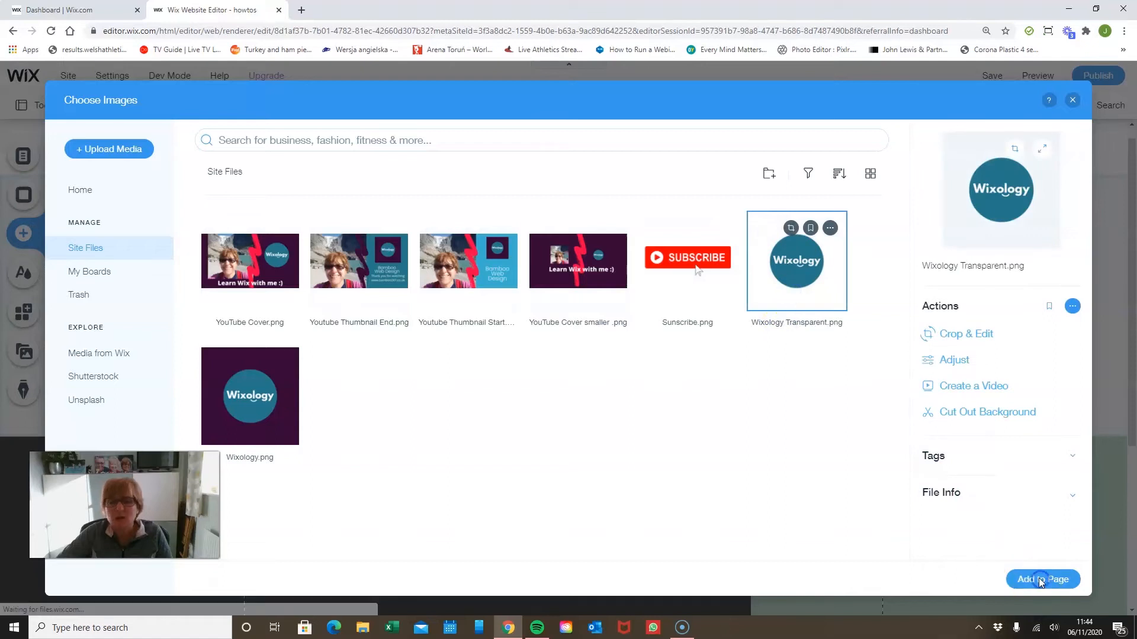
click(1042, 579)
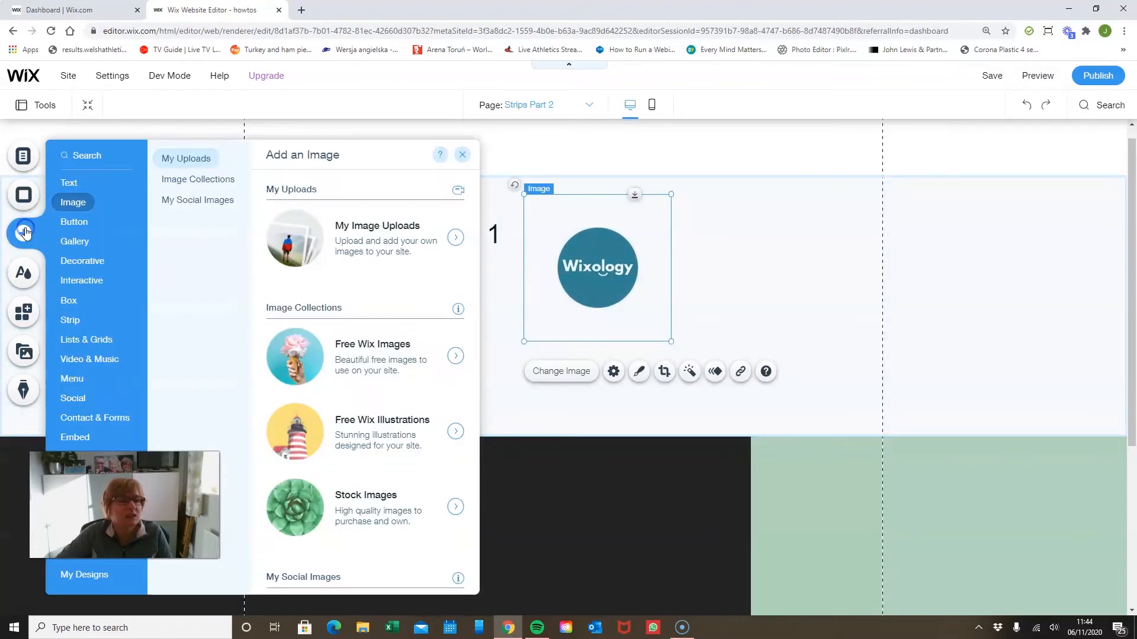
- Add a default blue button below the heading and logo in the white strip
click(75, 242)
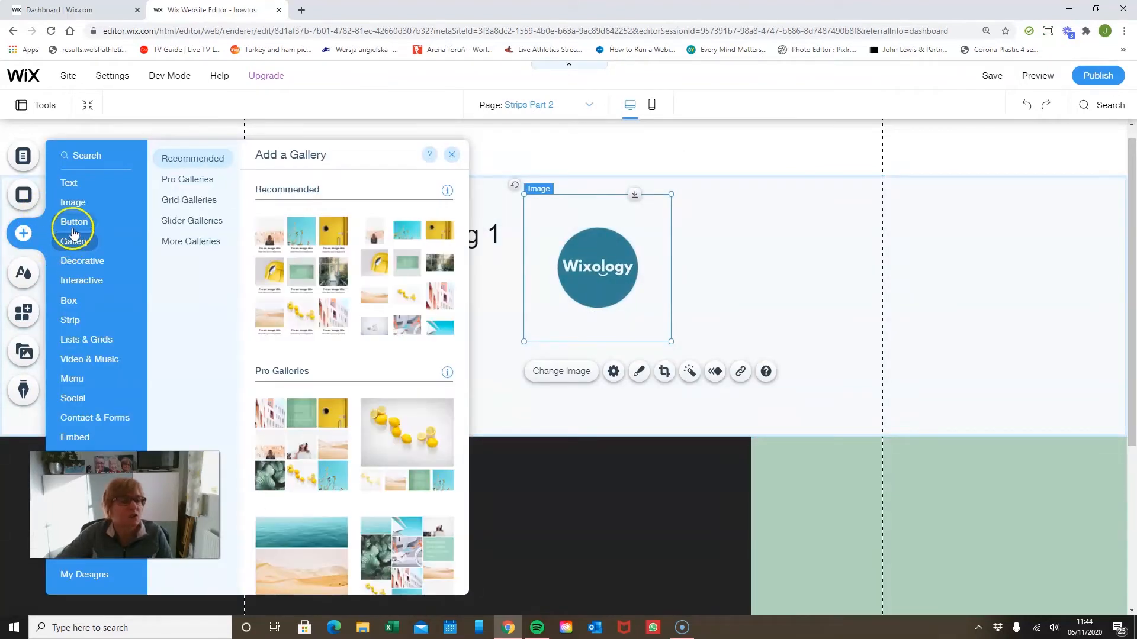
click(74, 222)
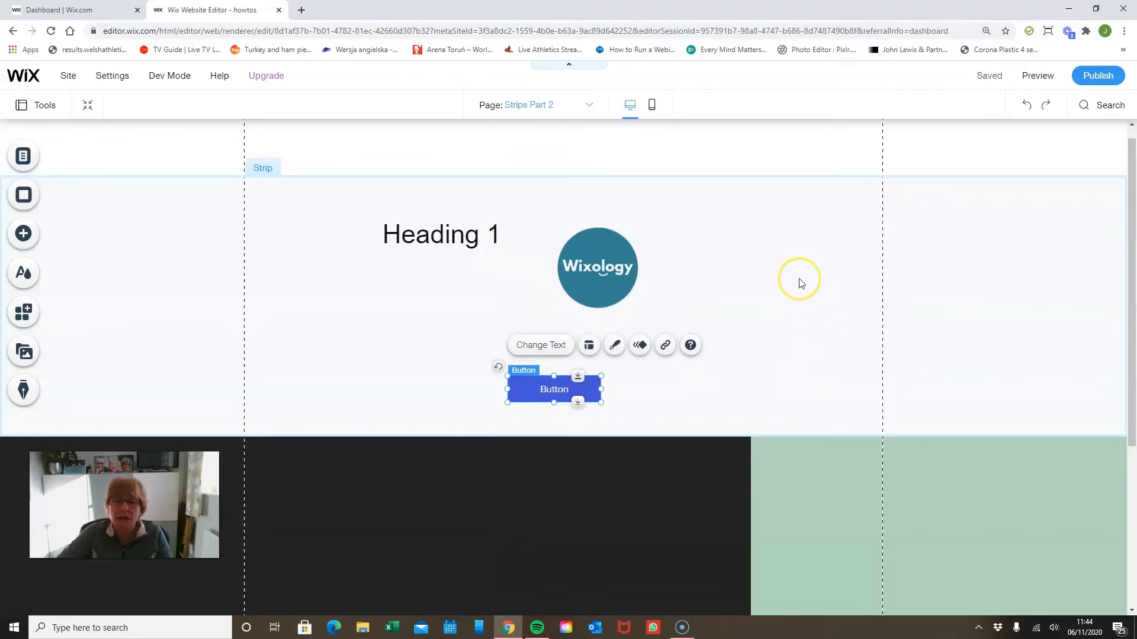
mouse_move(266, 239)
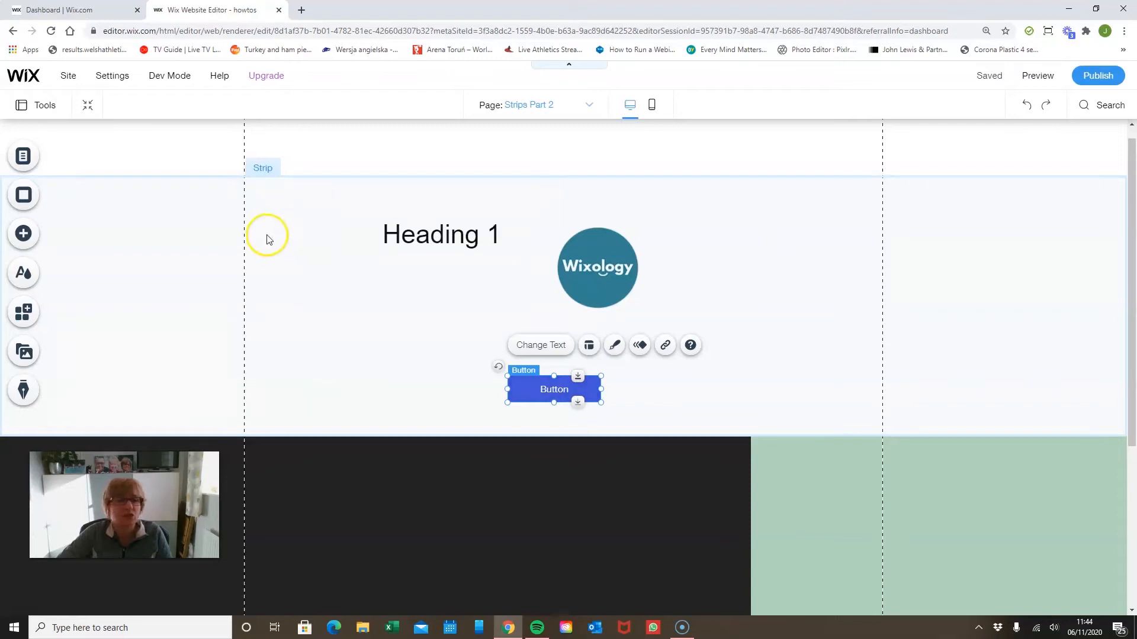
mouse_move(739, 165)
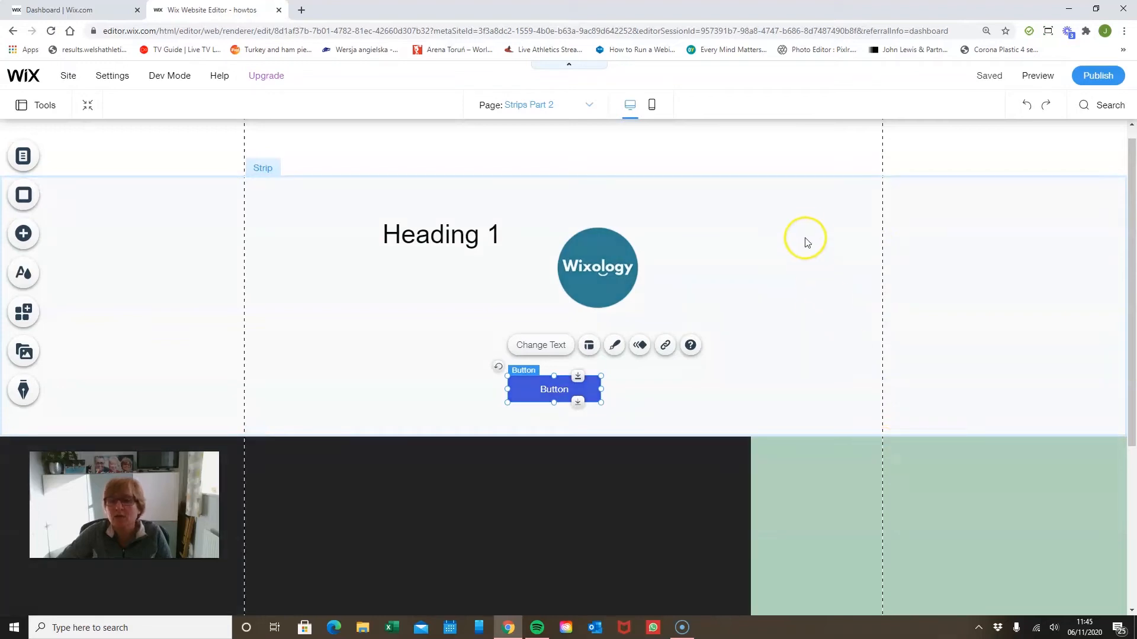
mouse_move(848, 229)
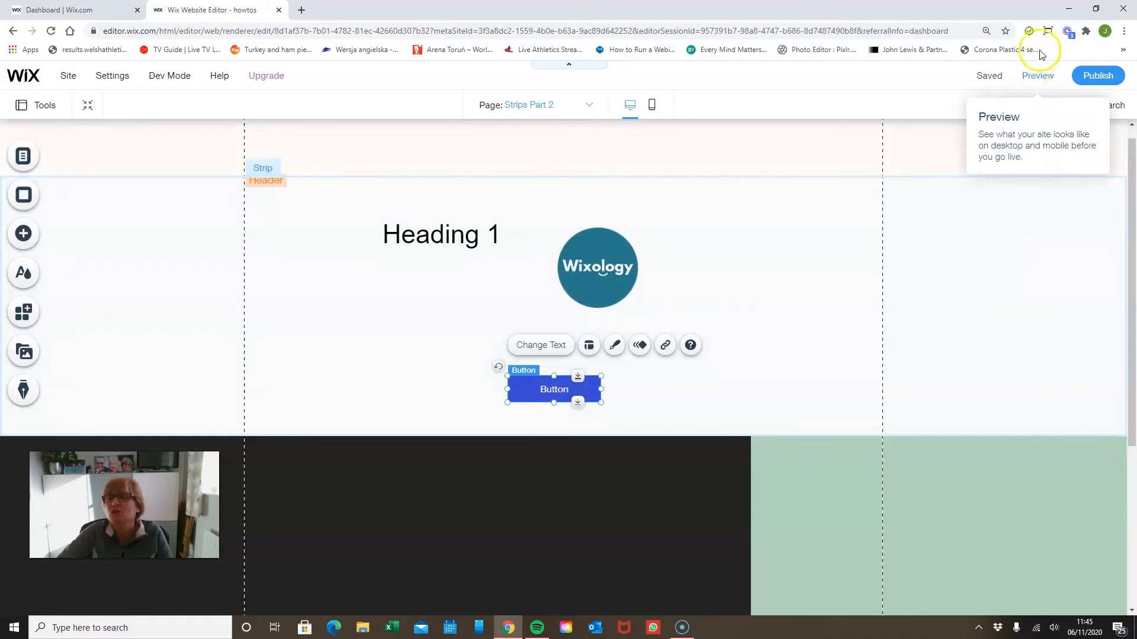
- Preview the page in a narrow then full-size window and return to the editor
click(1048, 31)
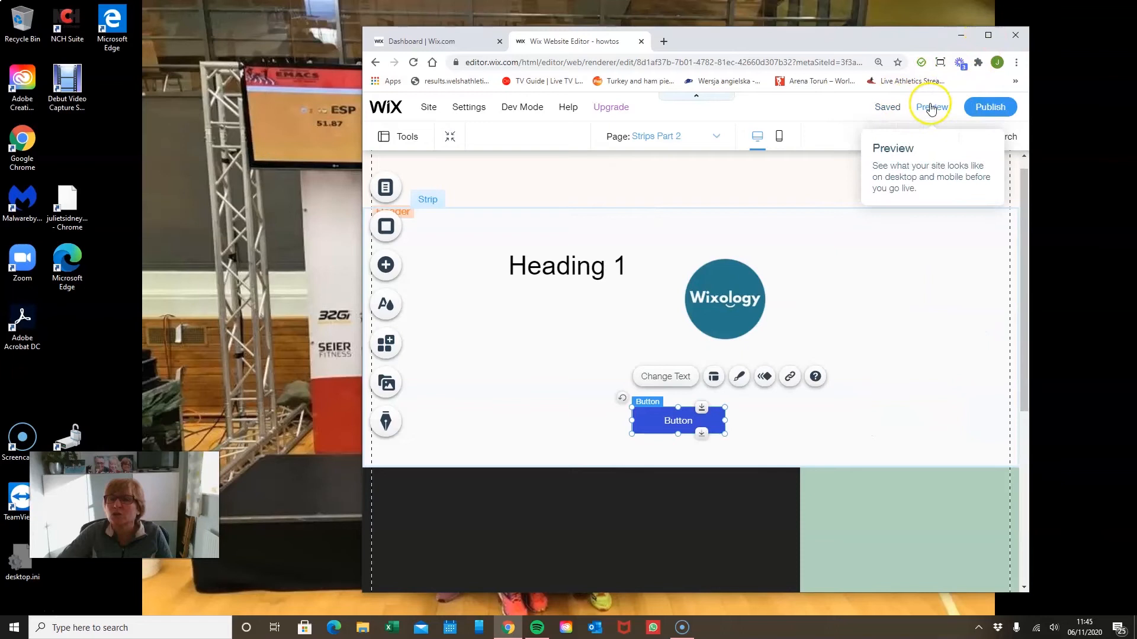
click(931, 106)
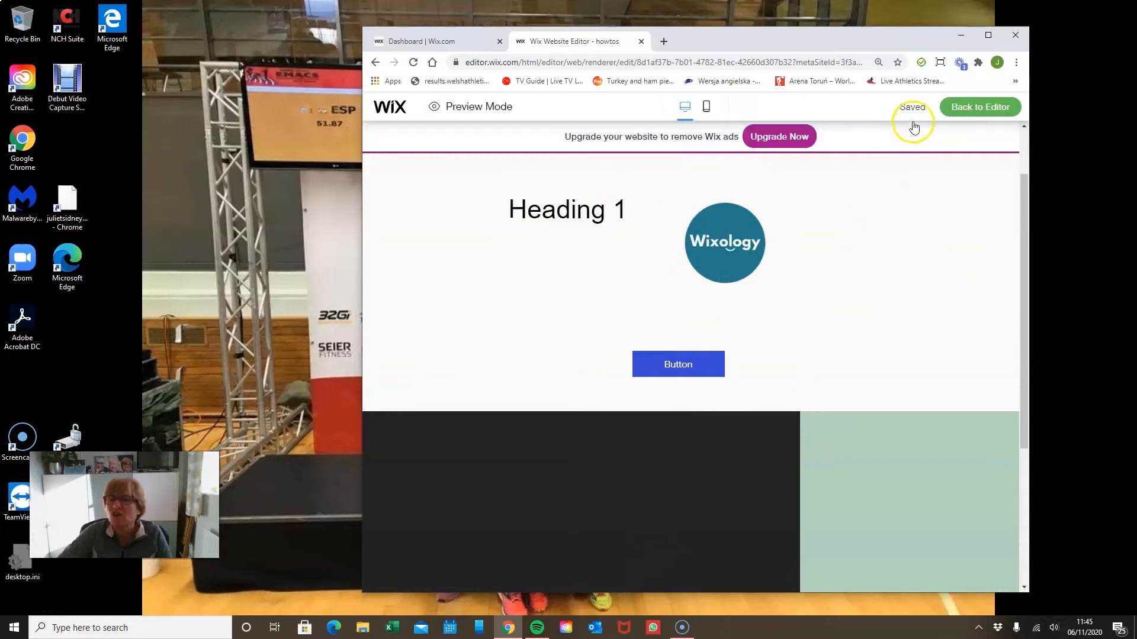
click(939, 63)
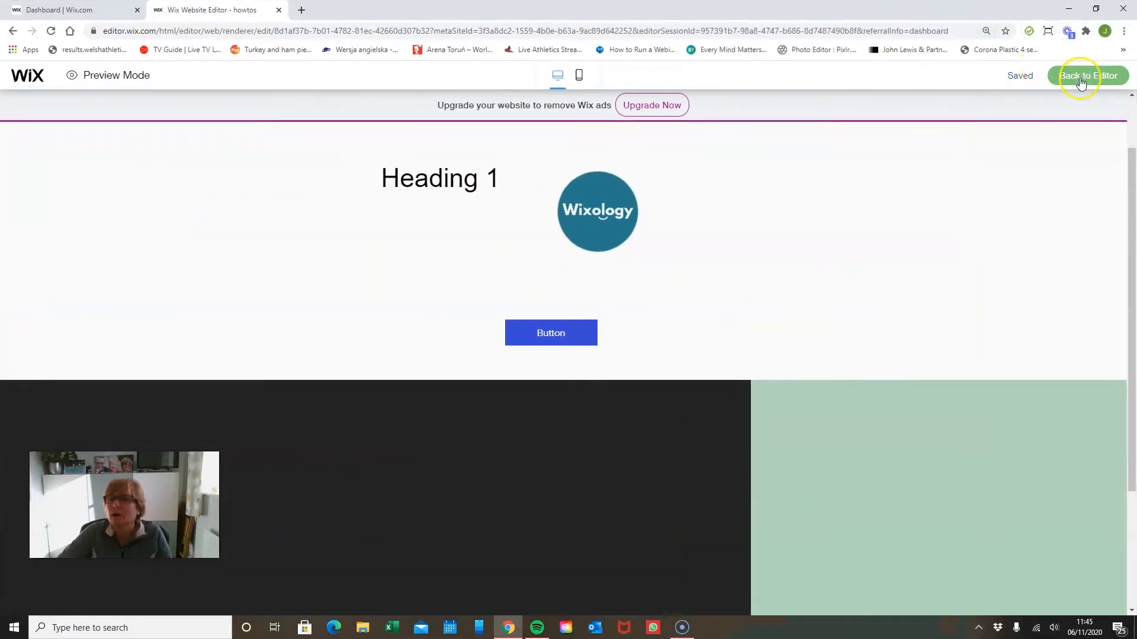
click(1087, 76)
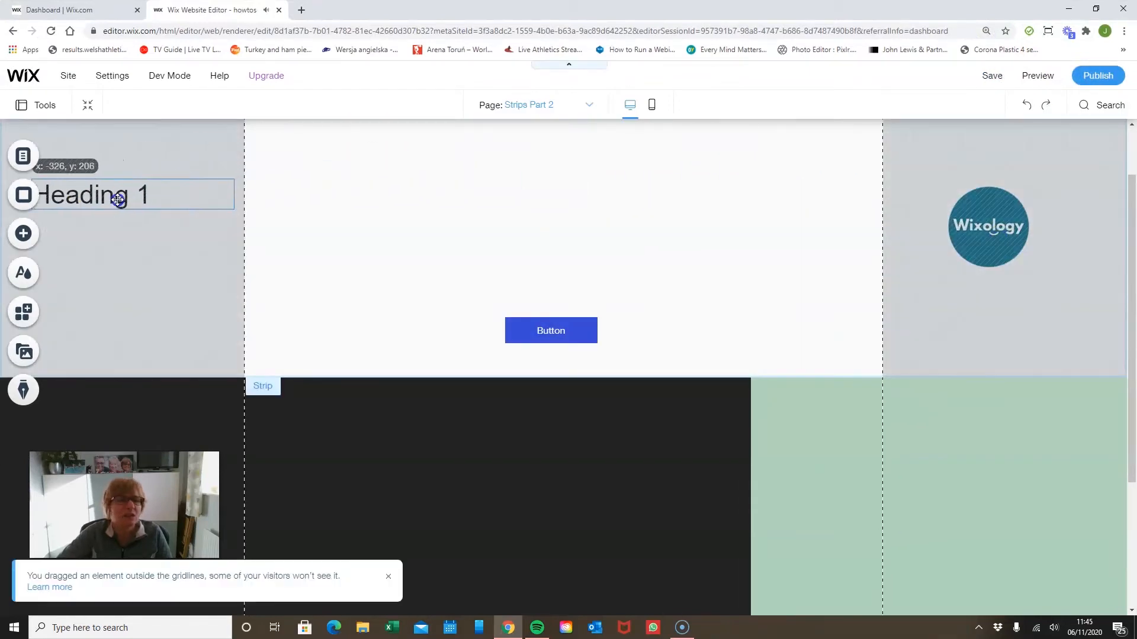
mouse_move(1037, 76)
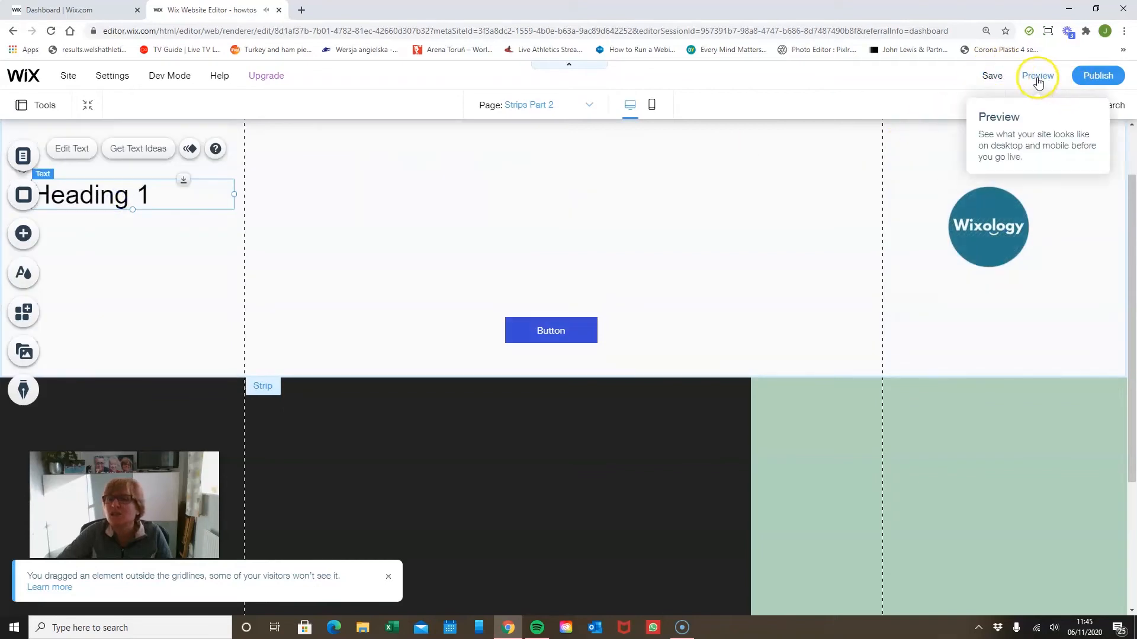
click(1038, 76)
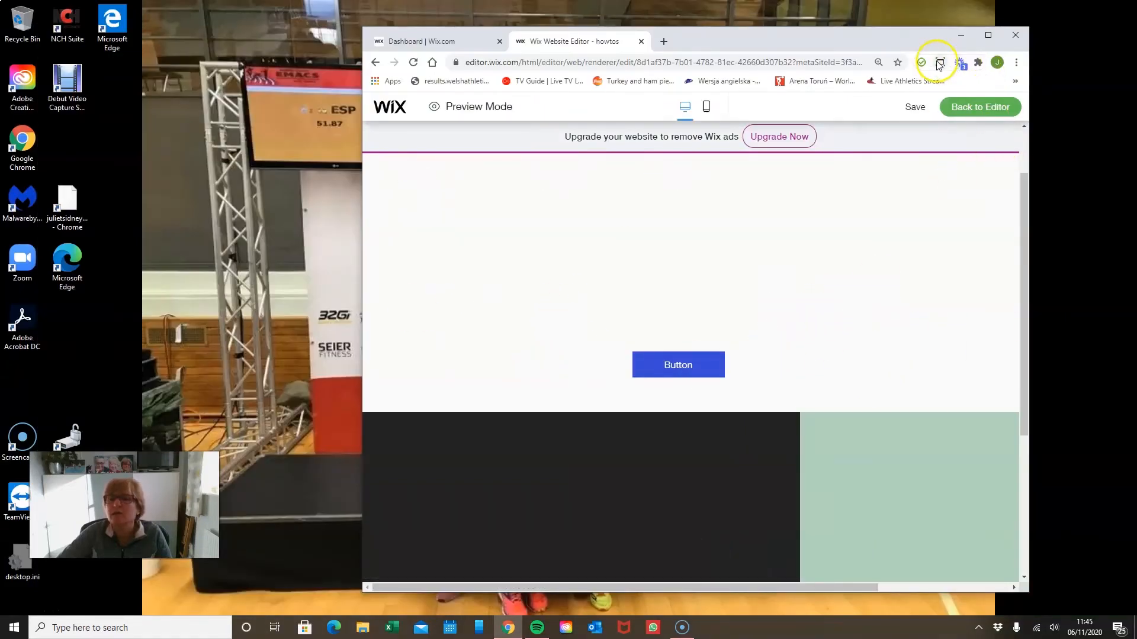
click(938, 63)
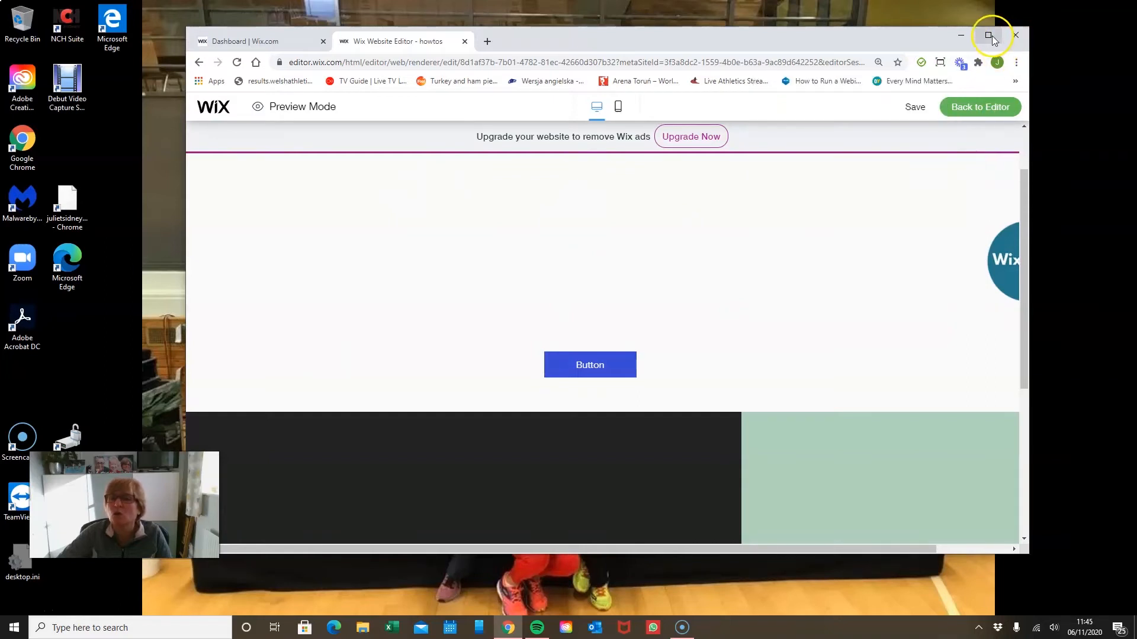
click(993, 35)
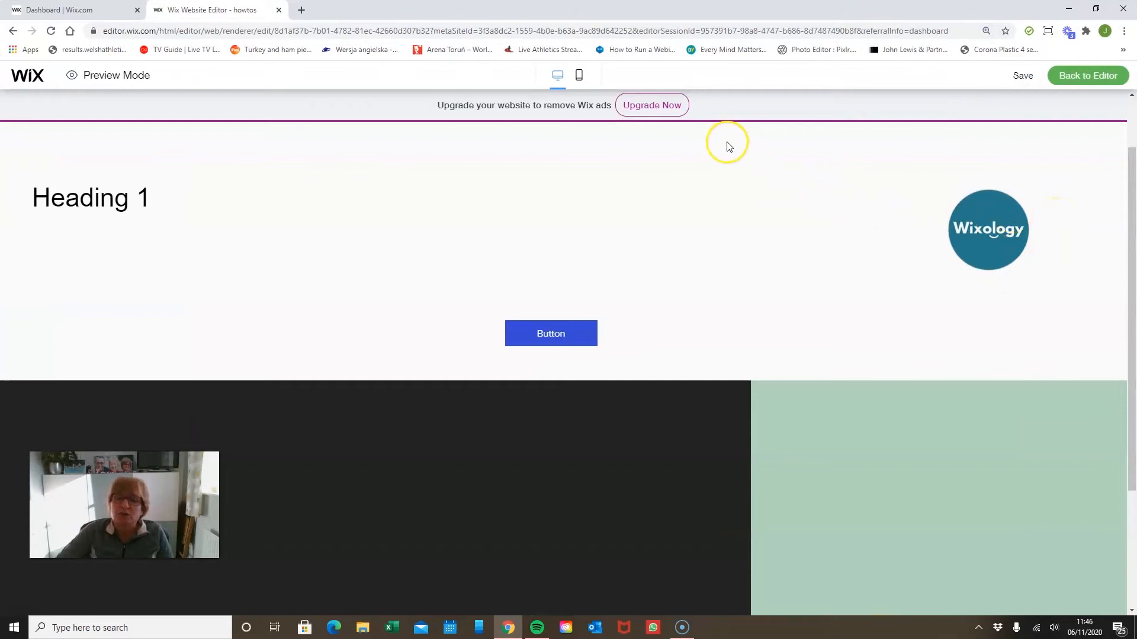
mouse_move(162, 245)
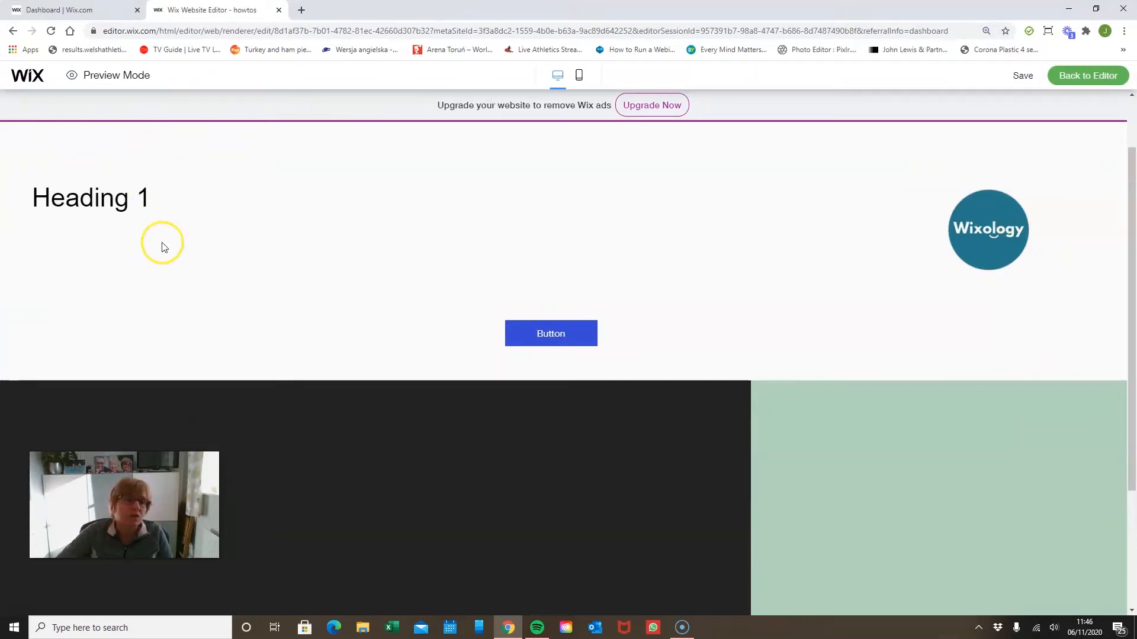
mouse_move(1120, 177)
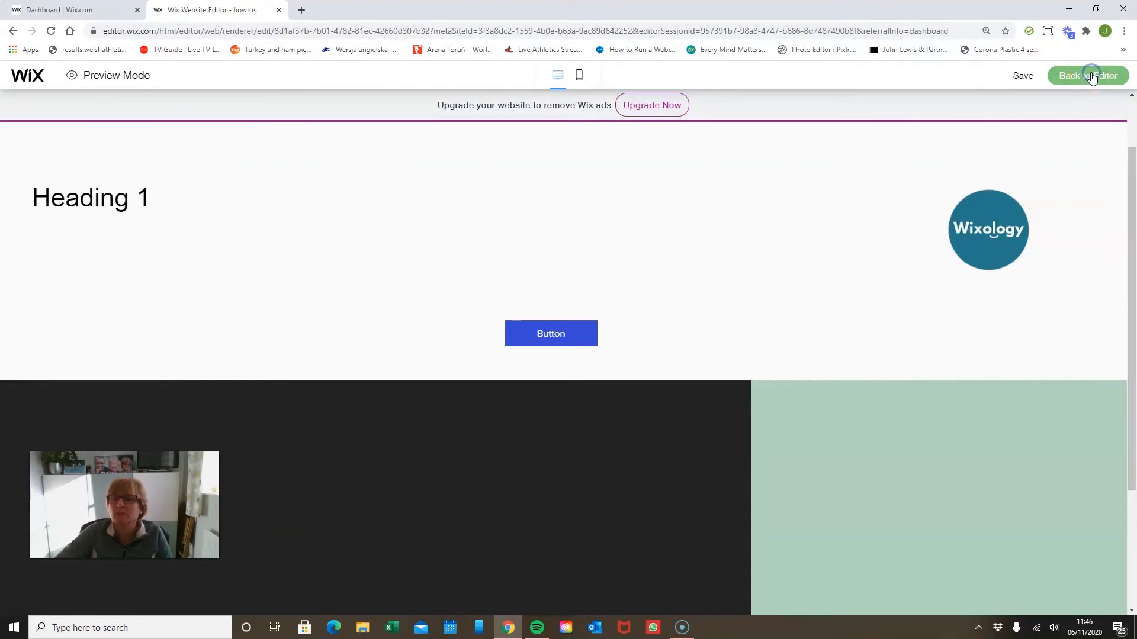
click(1087, 75)
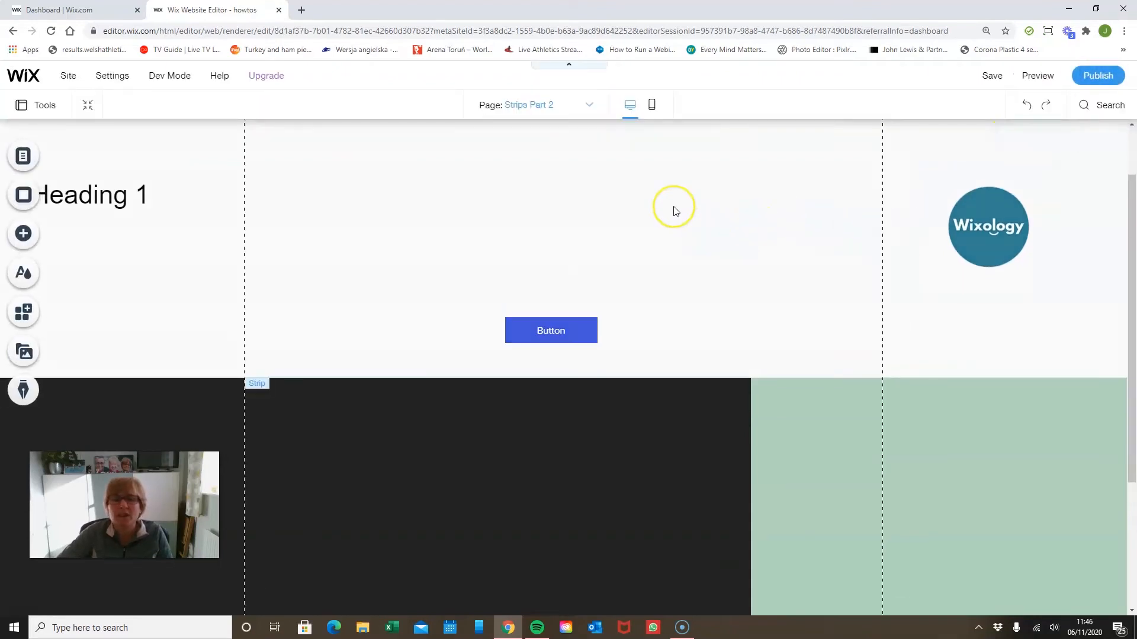
- Drag the logo back inside the strip's gridlines
click(987, 226)
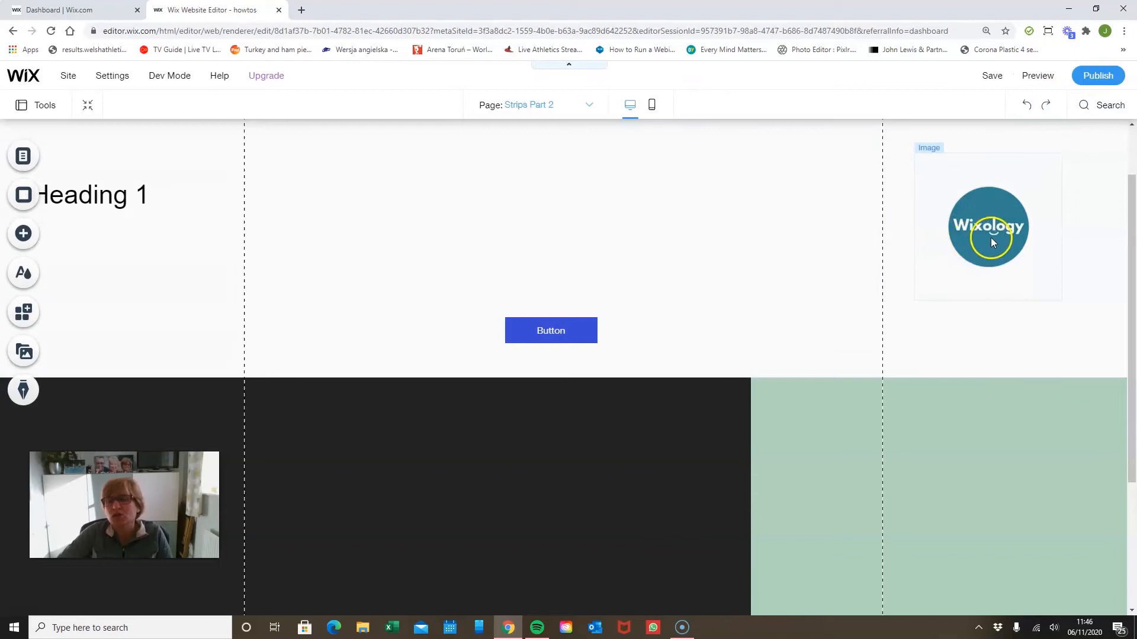
drag(987, 225, 751, 222)
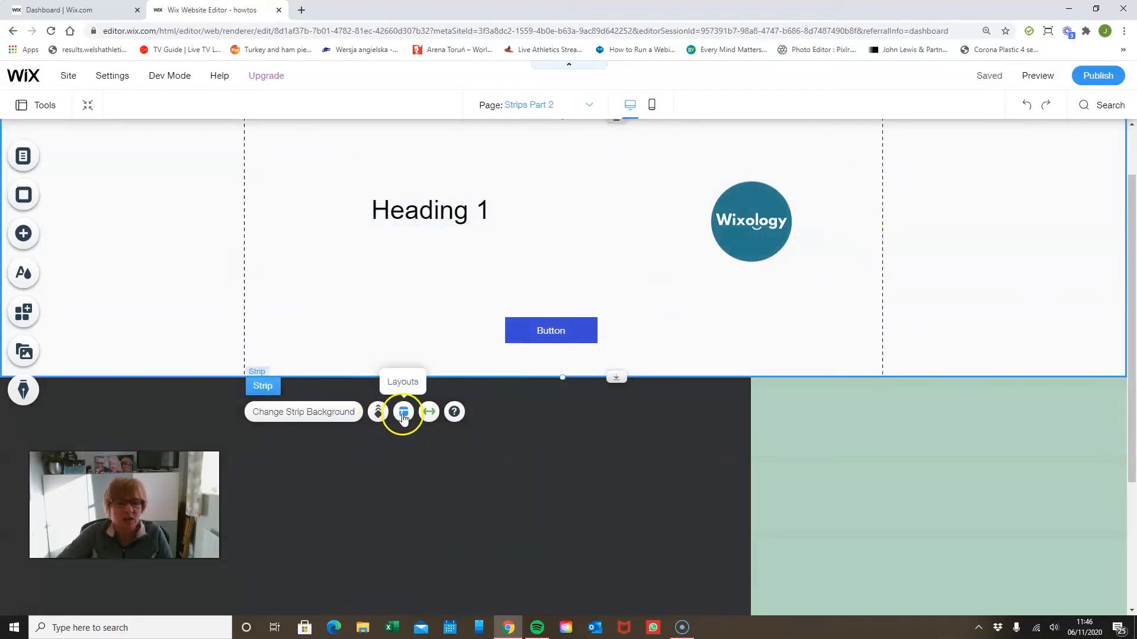
- Align the white strip's content to the right in its Layouts settings
click(403, 412)
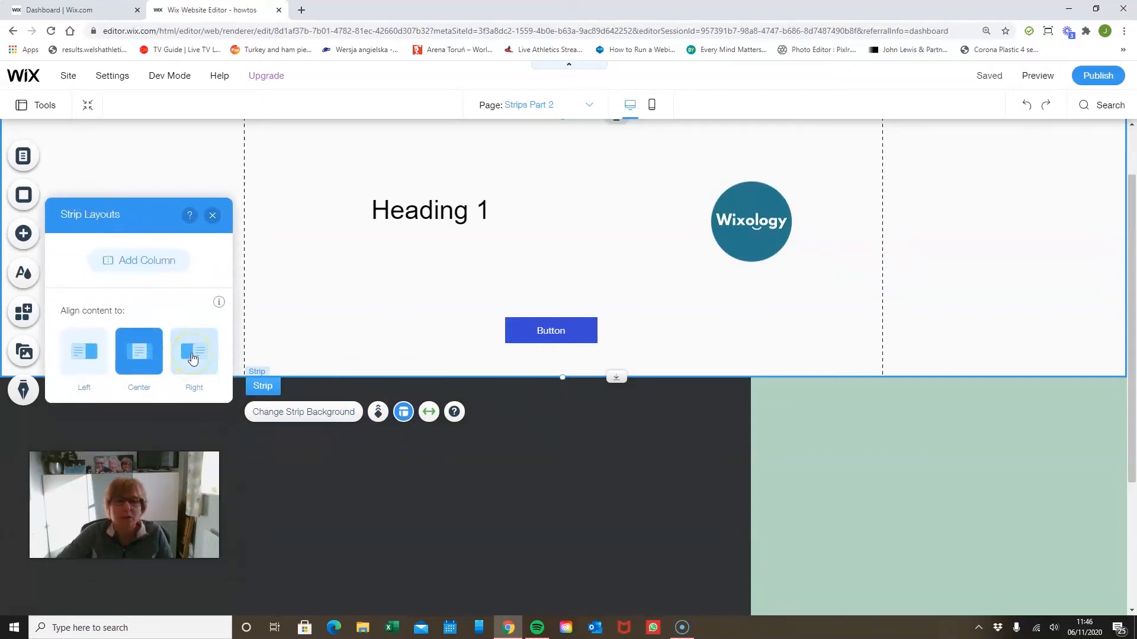
click(193, 352)
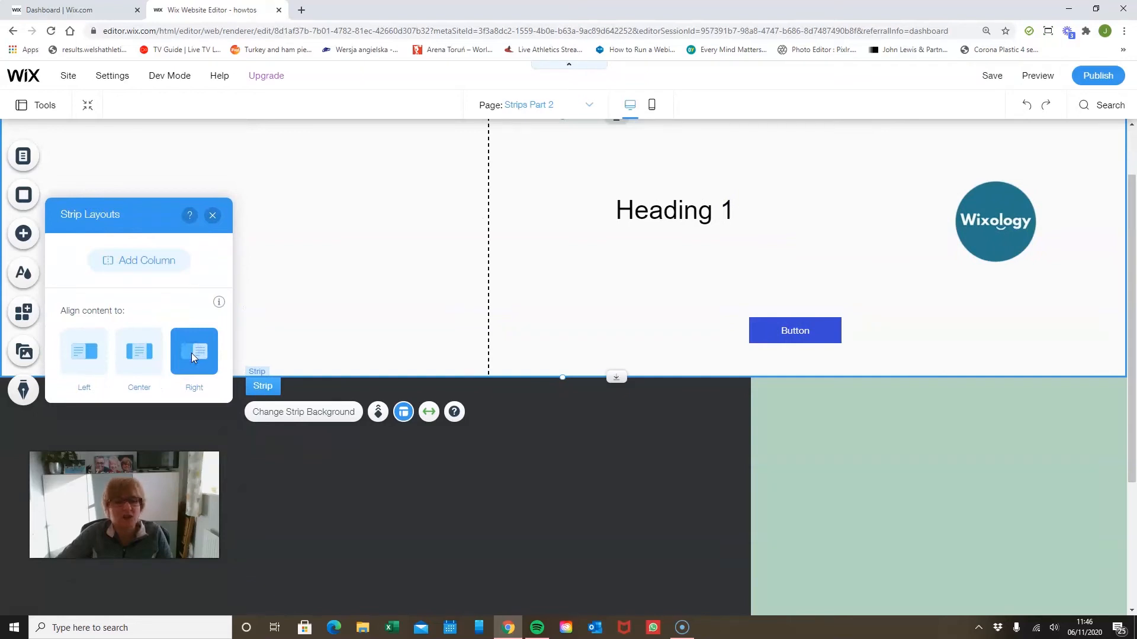
click(83, 351)
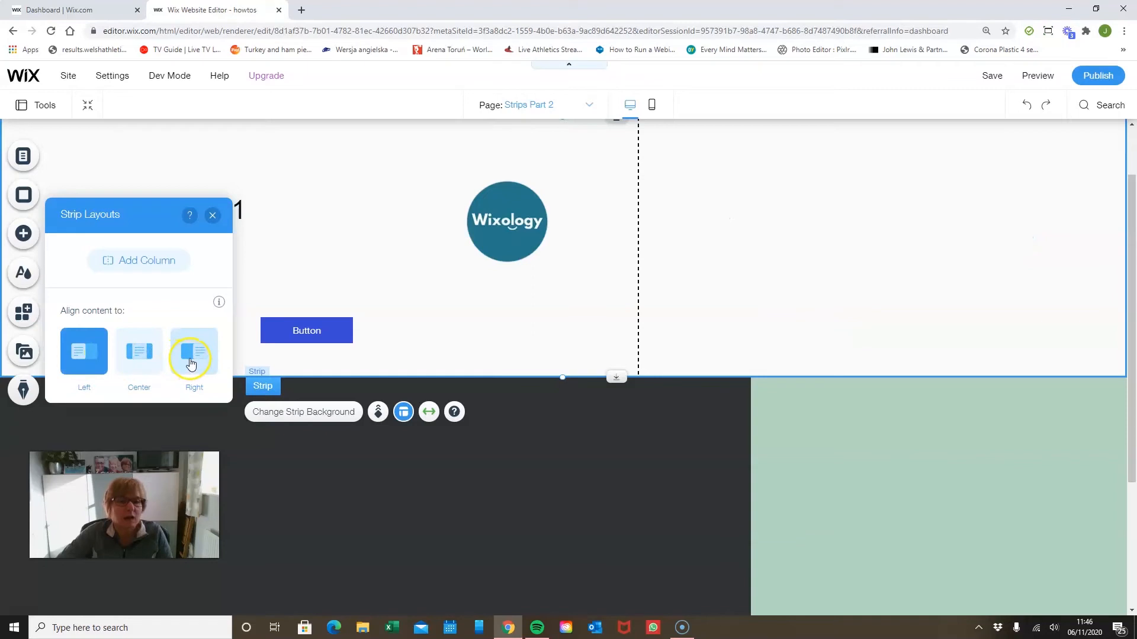
click(193, 351)
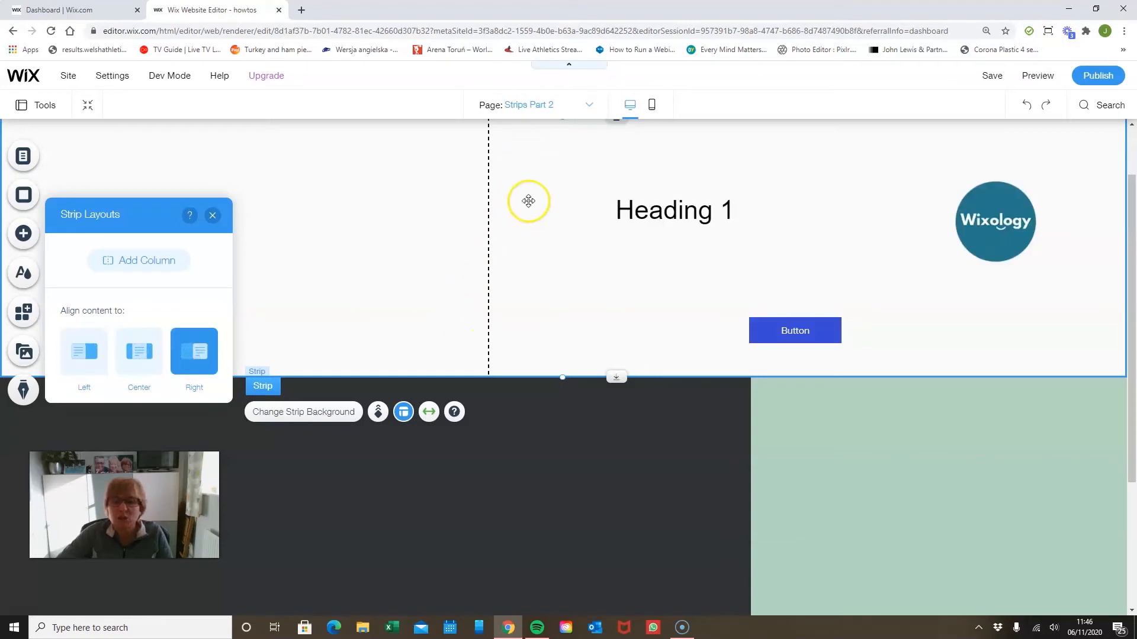
click(193, 352)
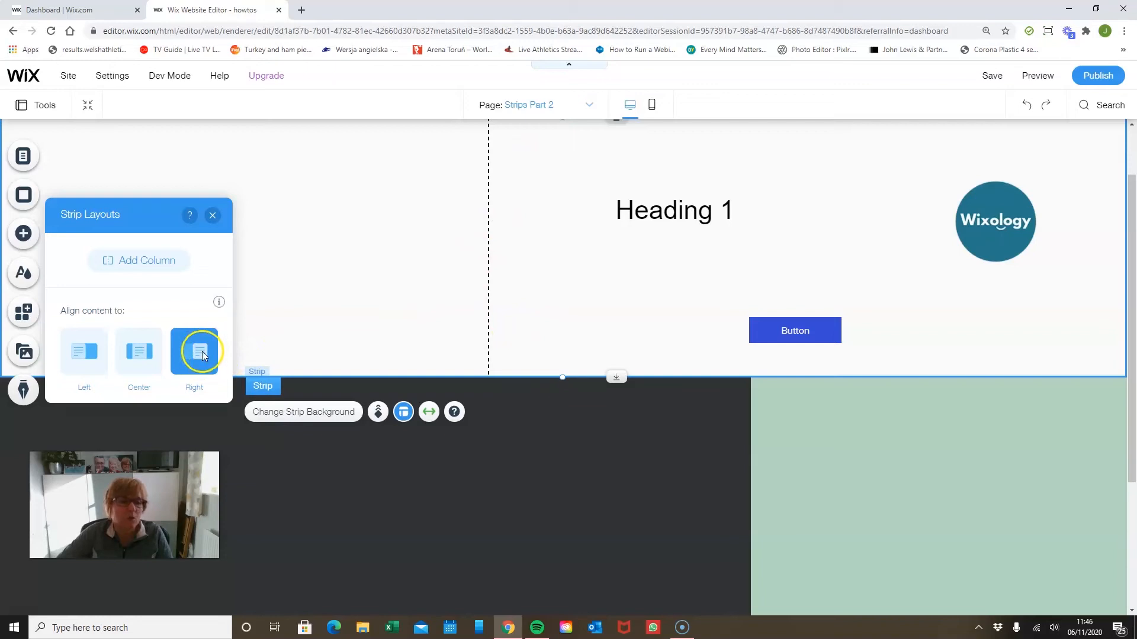
click(84, 352)
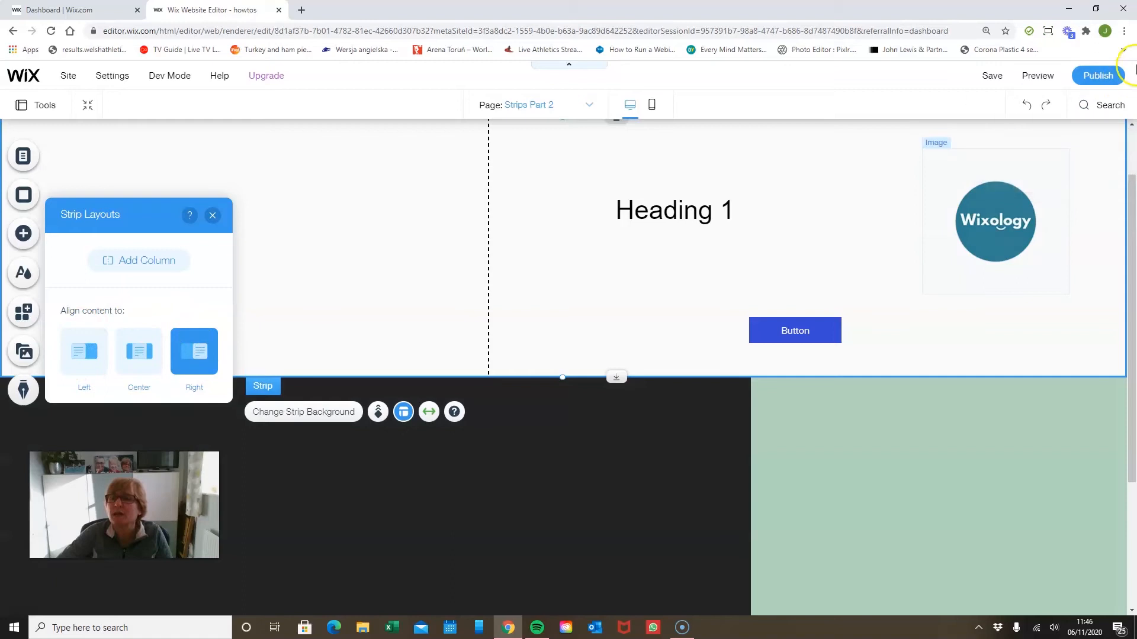
click(1050, 30)
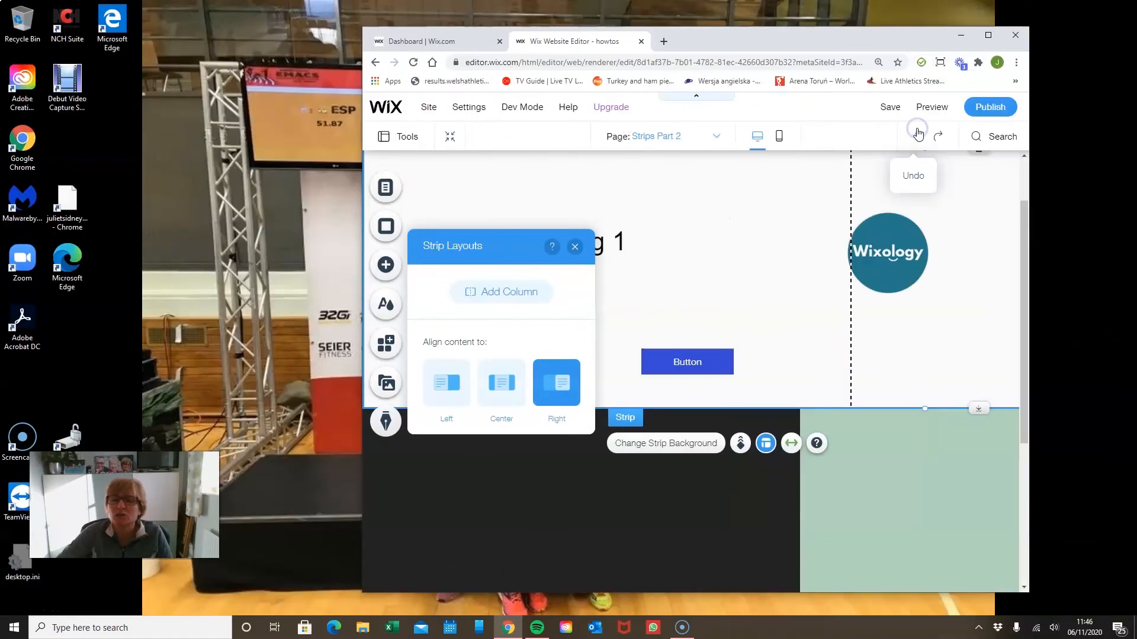
- Preview the right-aligned strip, maximize the browser window and return to the editor
click(931, 106)
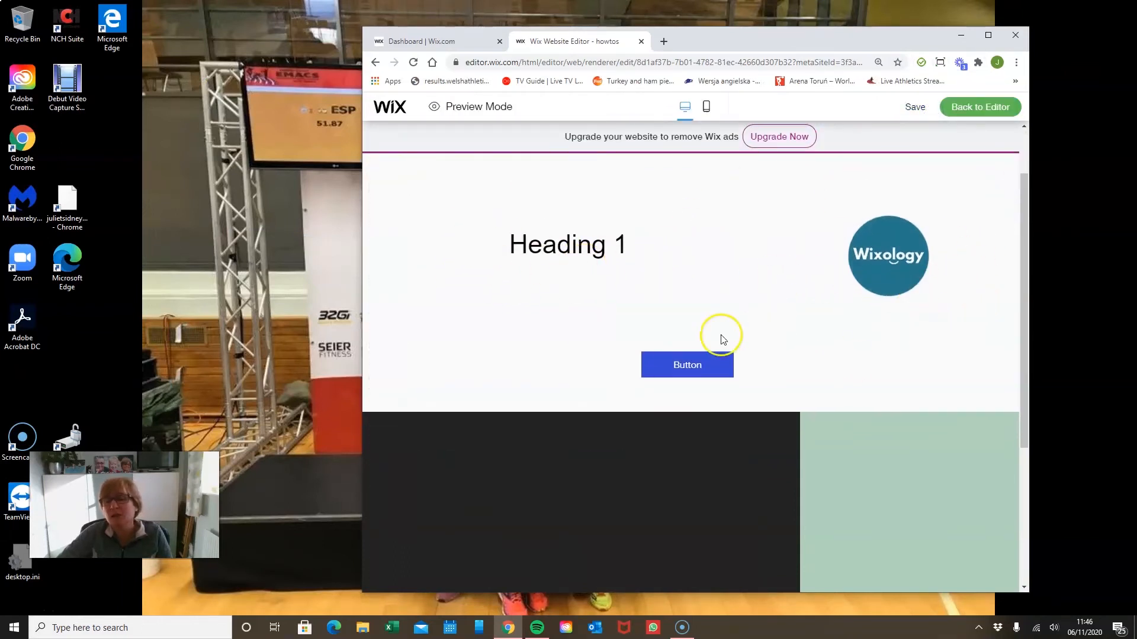
mouse_move(641, 251)
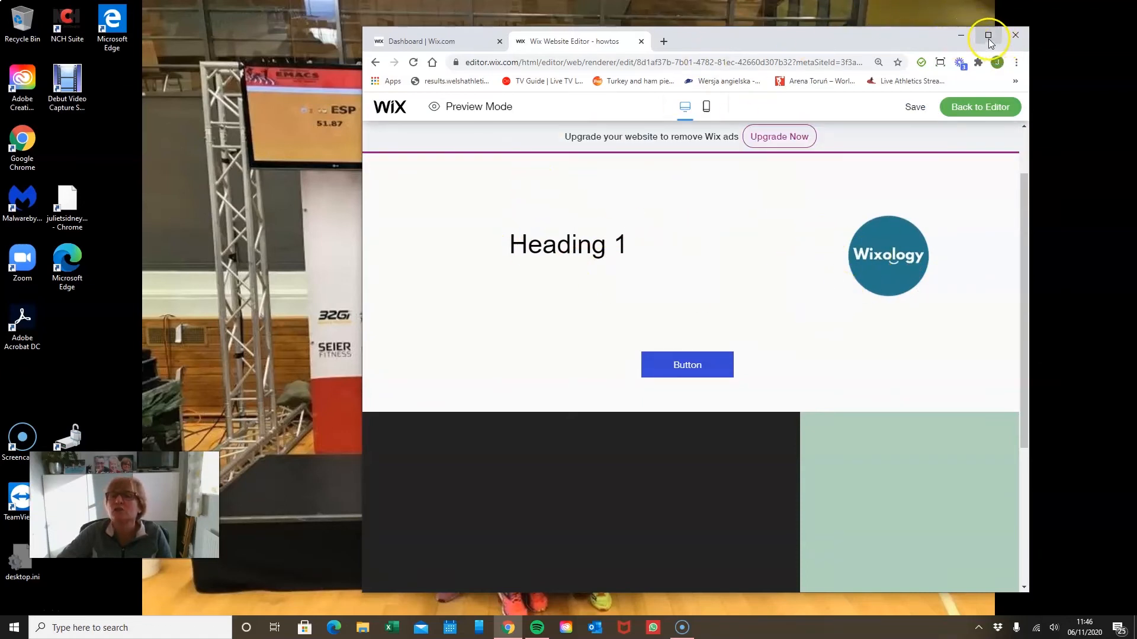
mouse_move(988, 35)
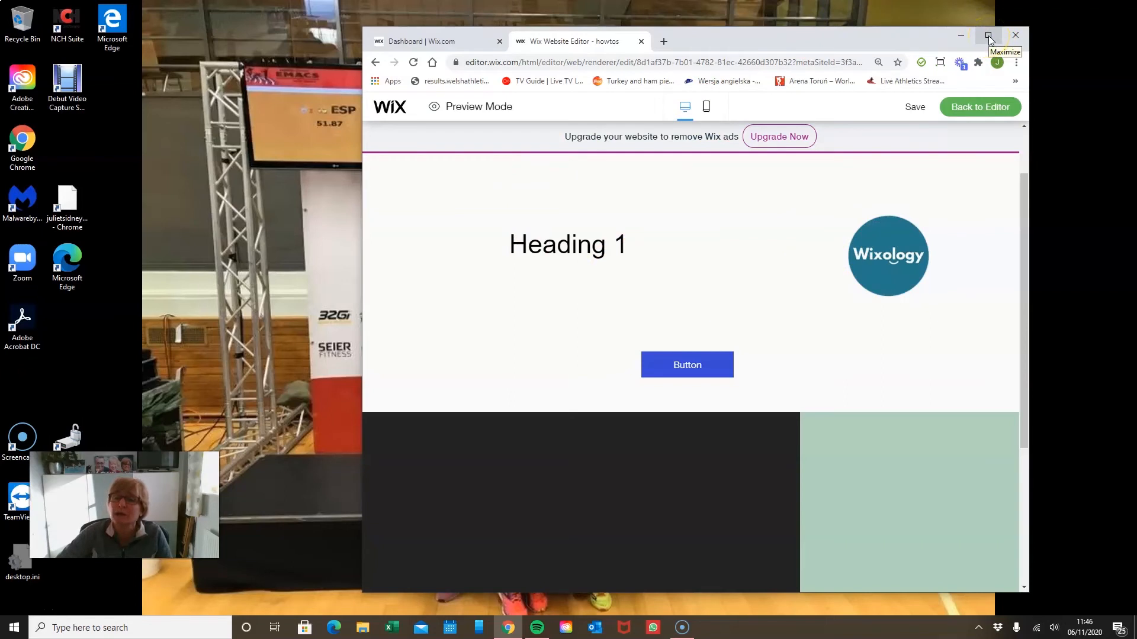
click(987, 34)
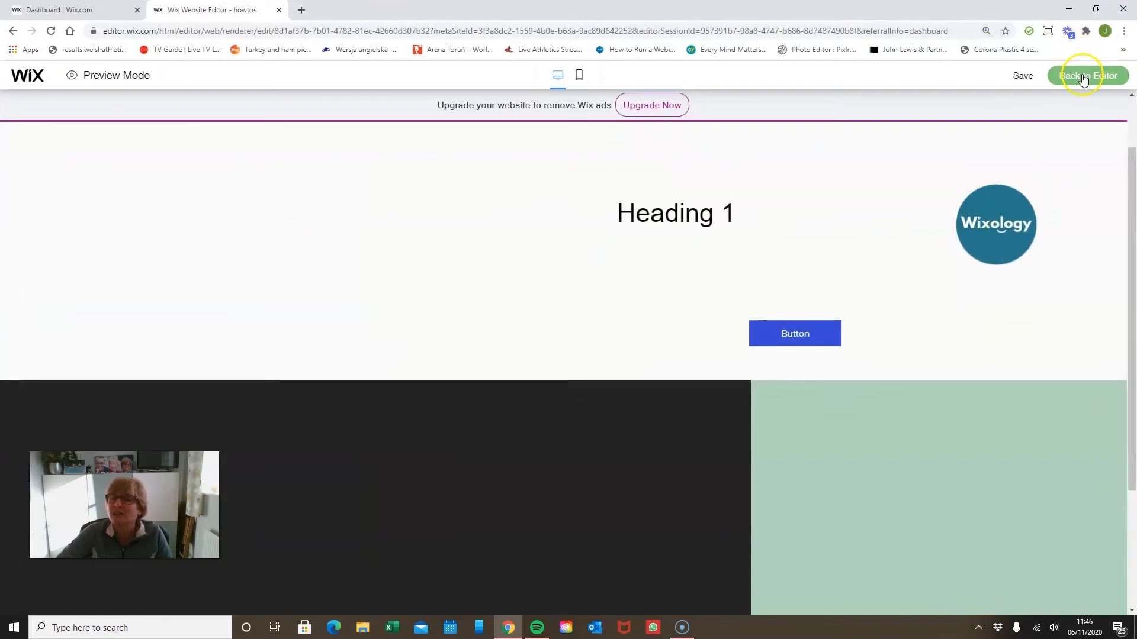
click(1087, 76)
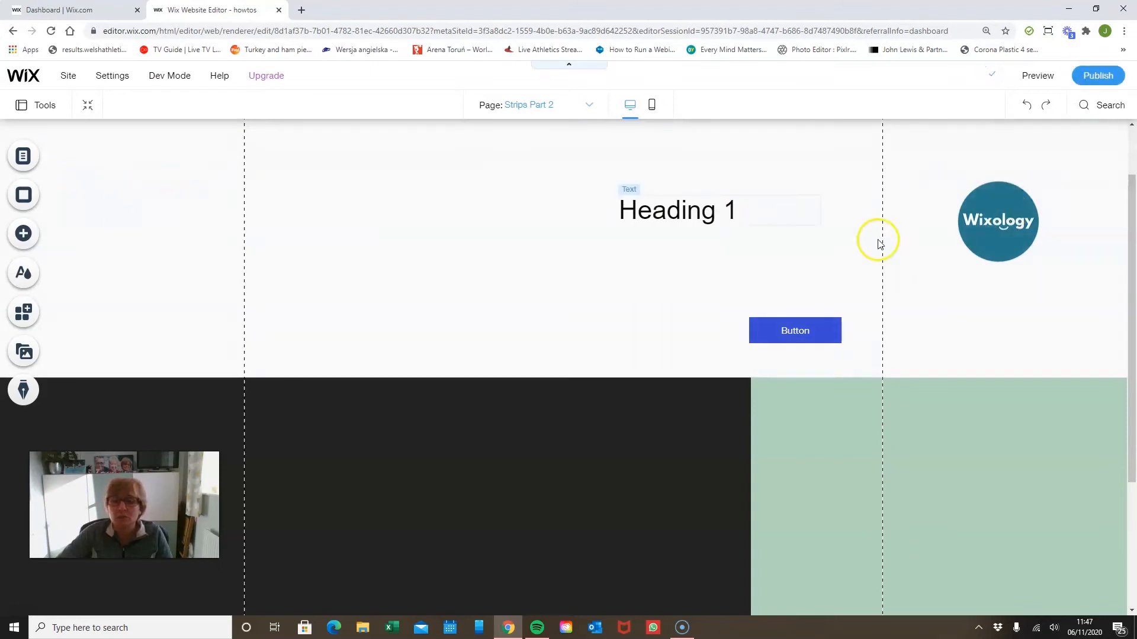
- Select the middle column of the dark three-column strip
scroll(down, 3)
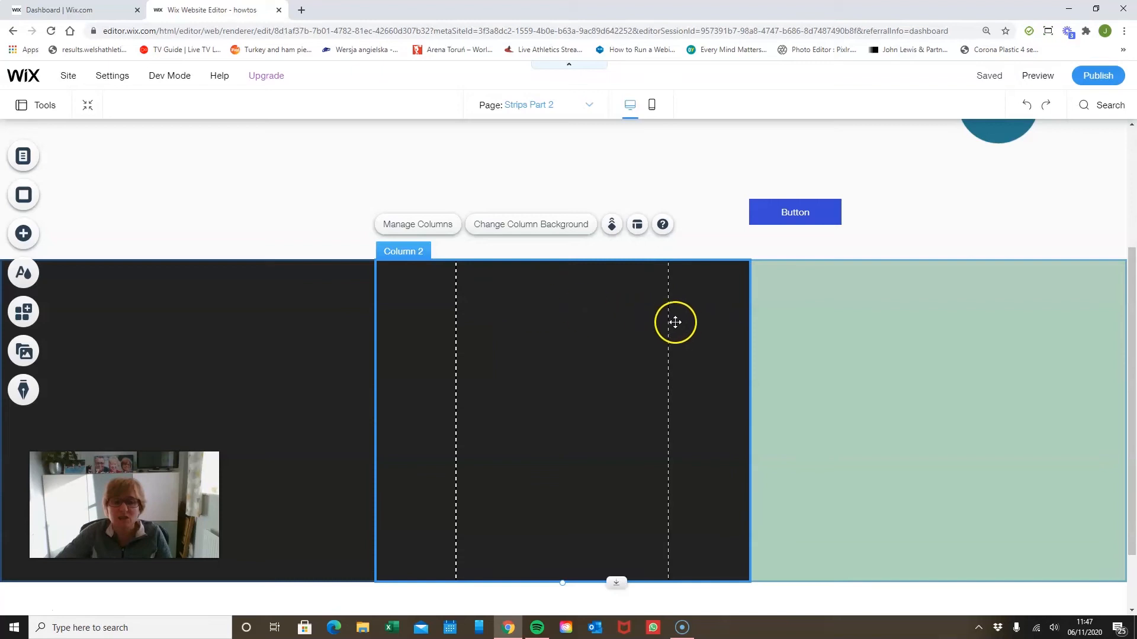
click(158, 308)
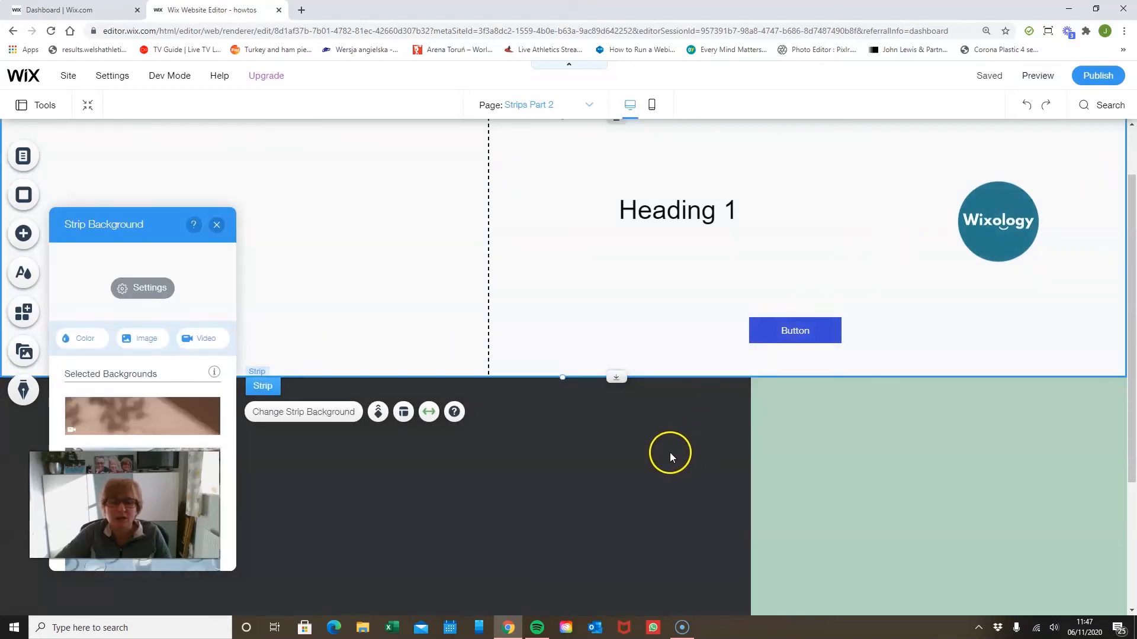
mouse_move(393, 315)
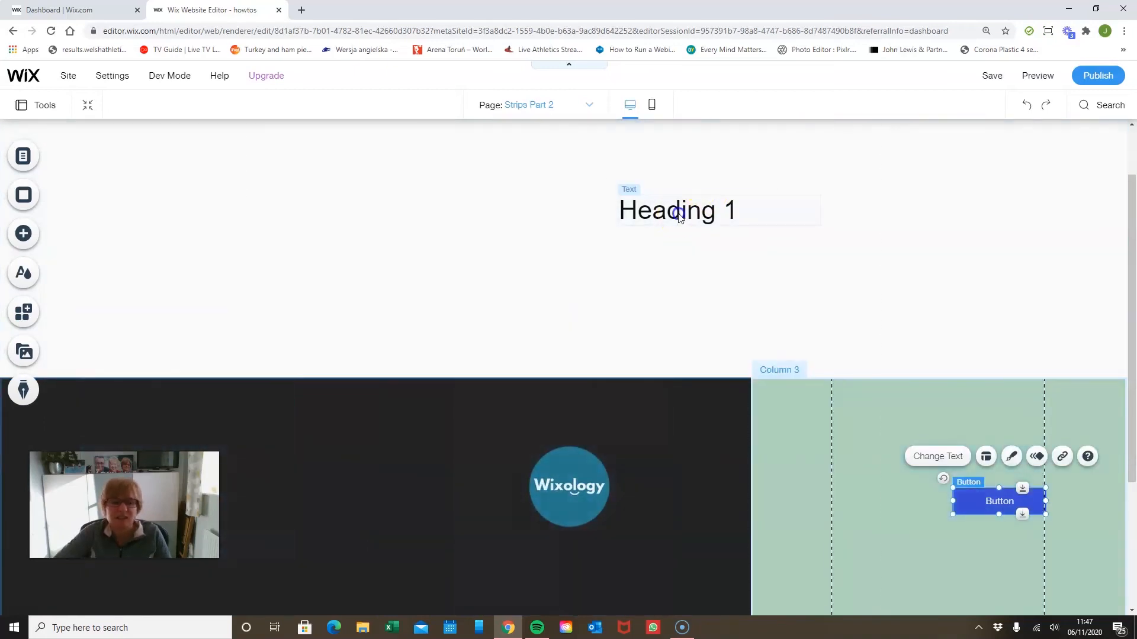
- Make the Heading 1 text in the first dark column white
right_click(95, 410)
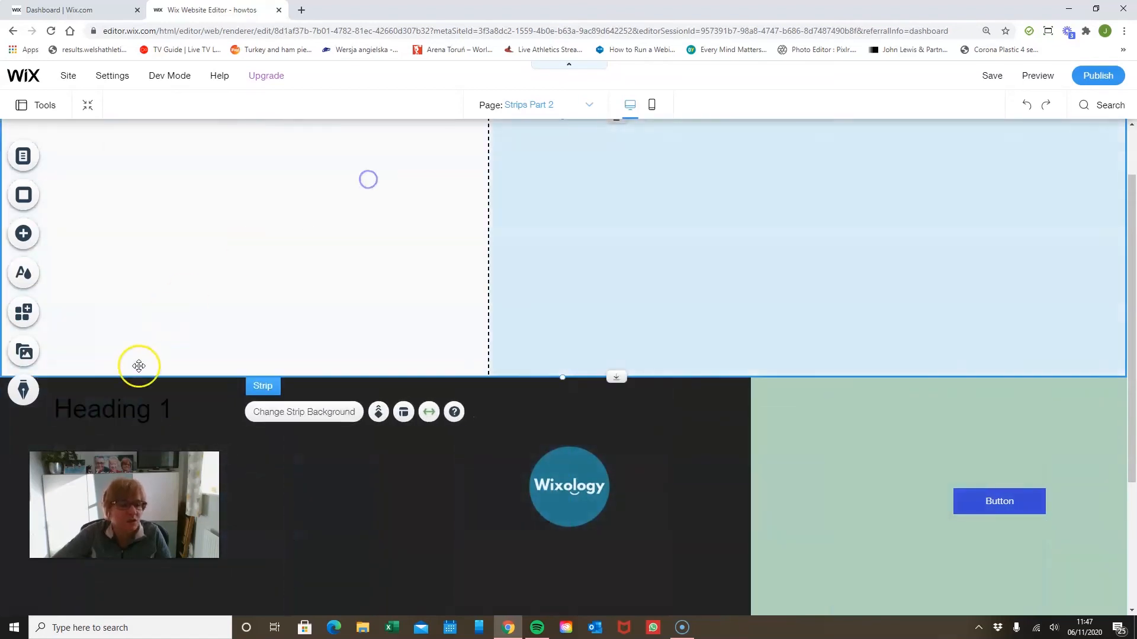
double_click(113, 409)
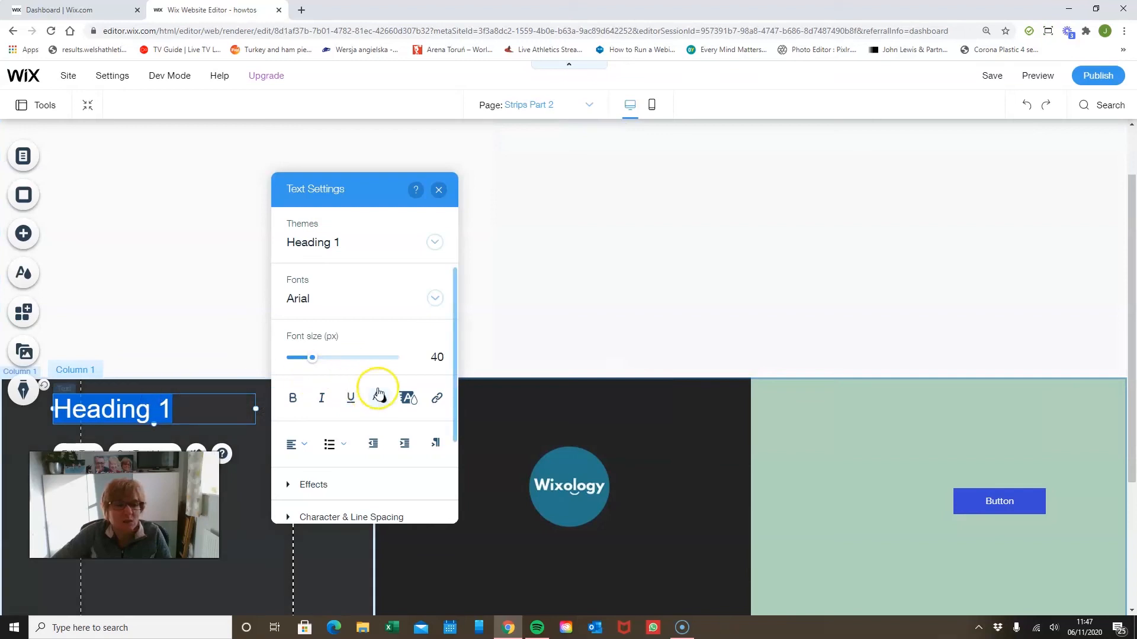
click(408, 398)
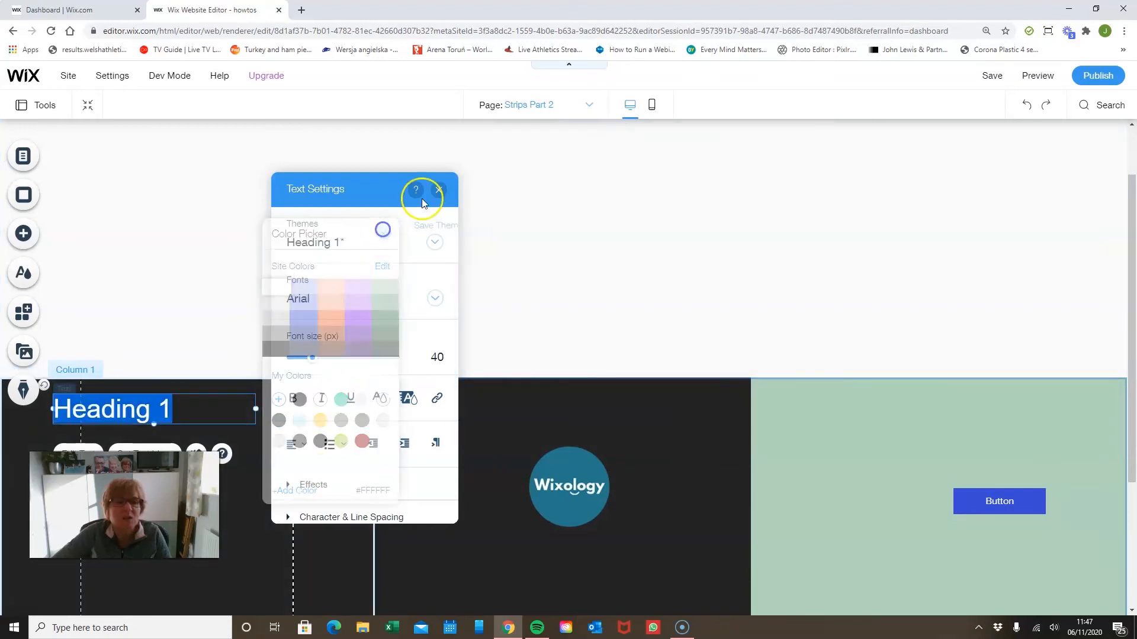
click(438, 189)
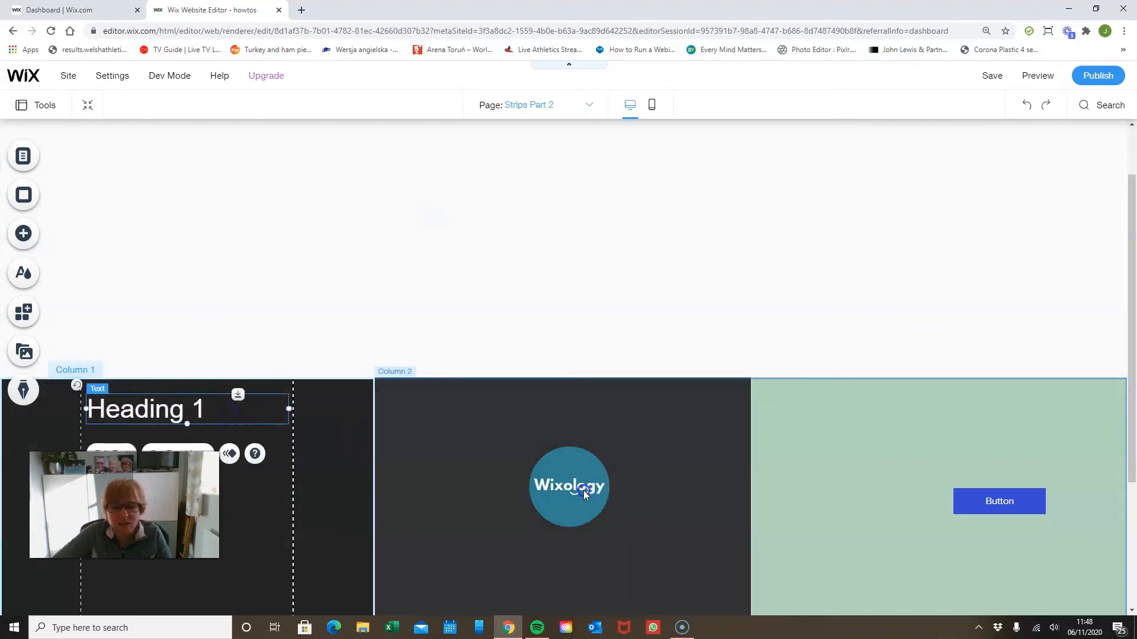
- Check the logo and button columns, then preview the page as visitors see it
click(569, 486)
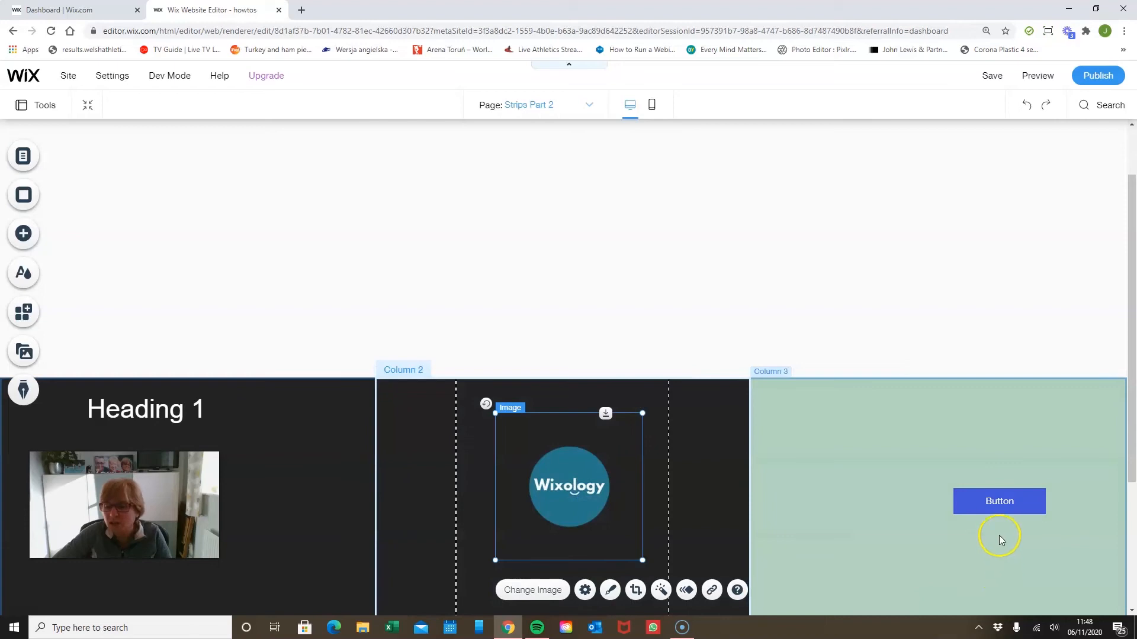
click(999, 501)
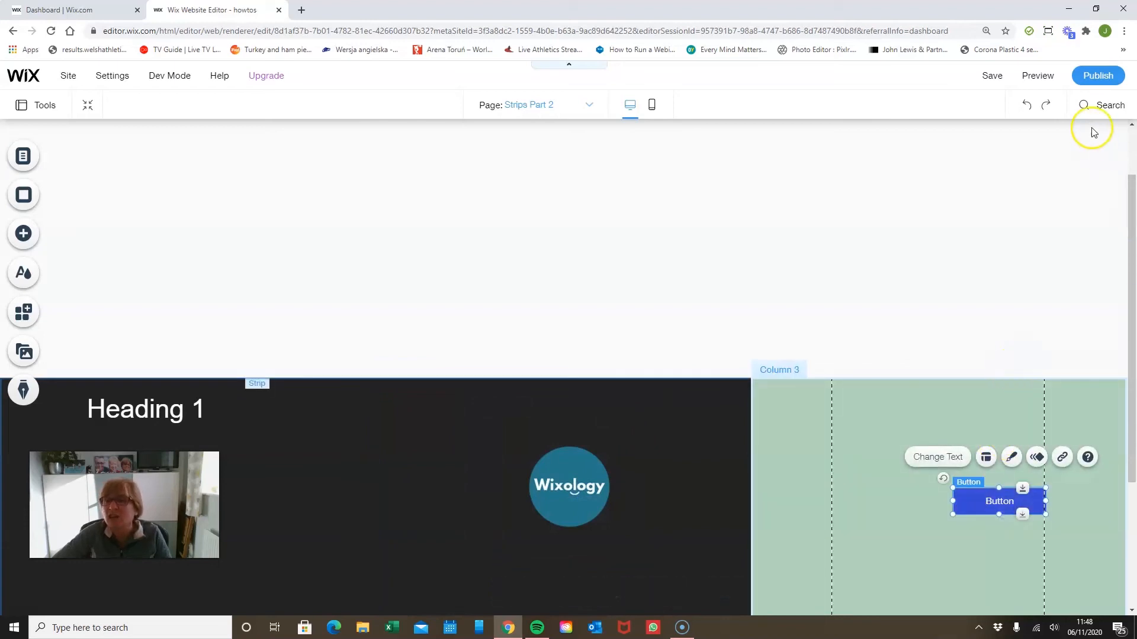
click(1037, 76)
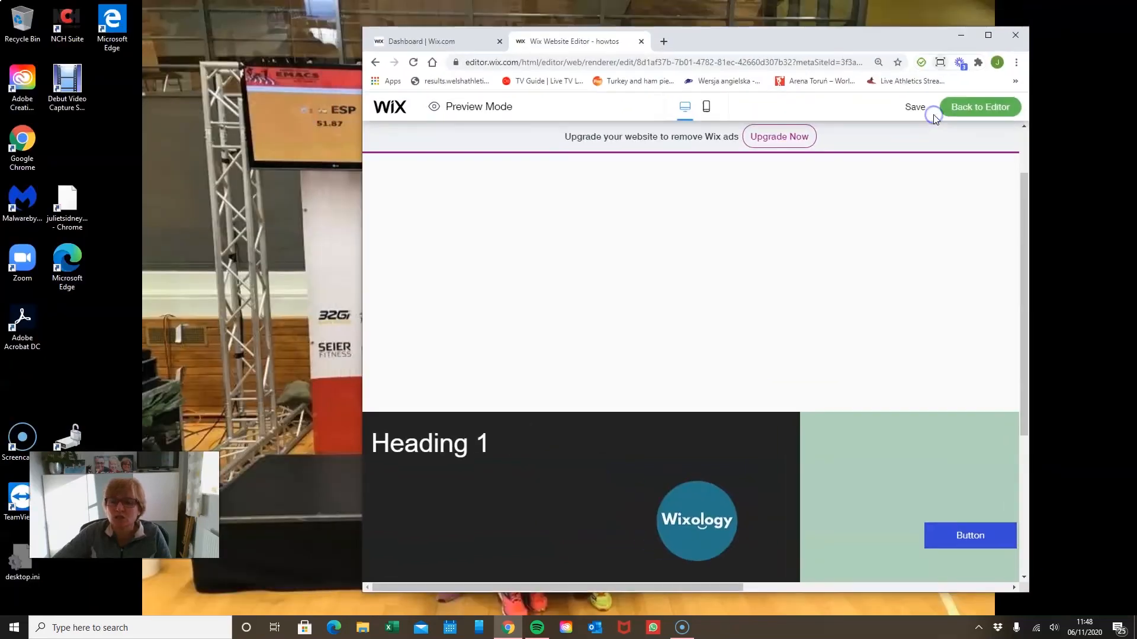
- Scroll through the preview, maximize the browser window and return to editing
scroll(down, 3)
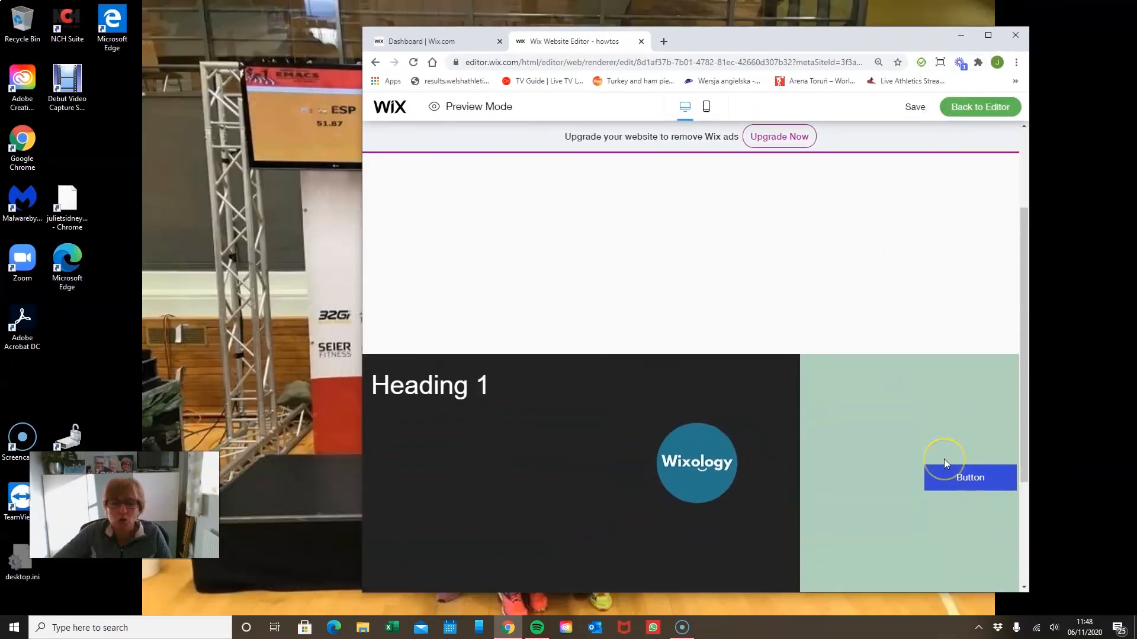
scroll(down, 3)
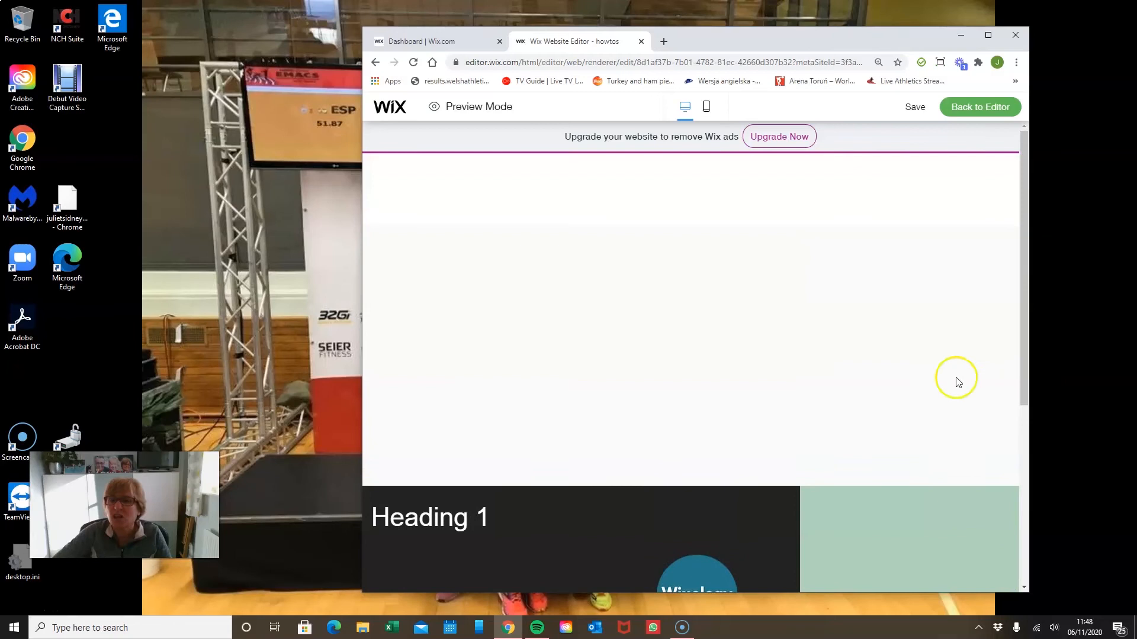
click(988, 34)
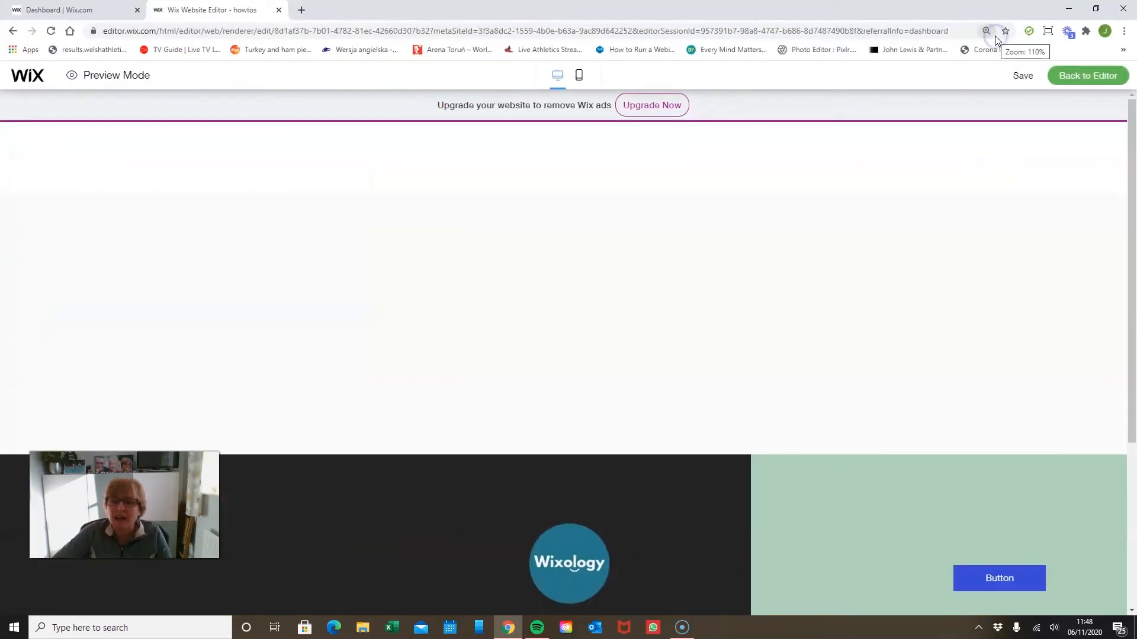
click(1087, 76)
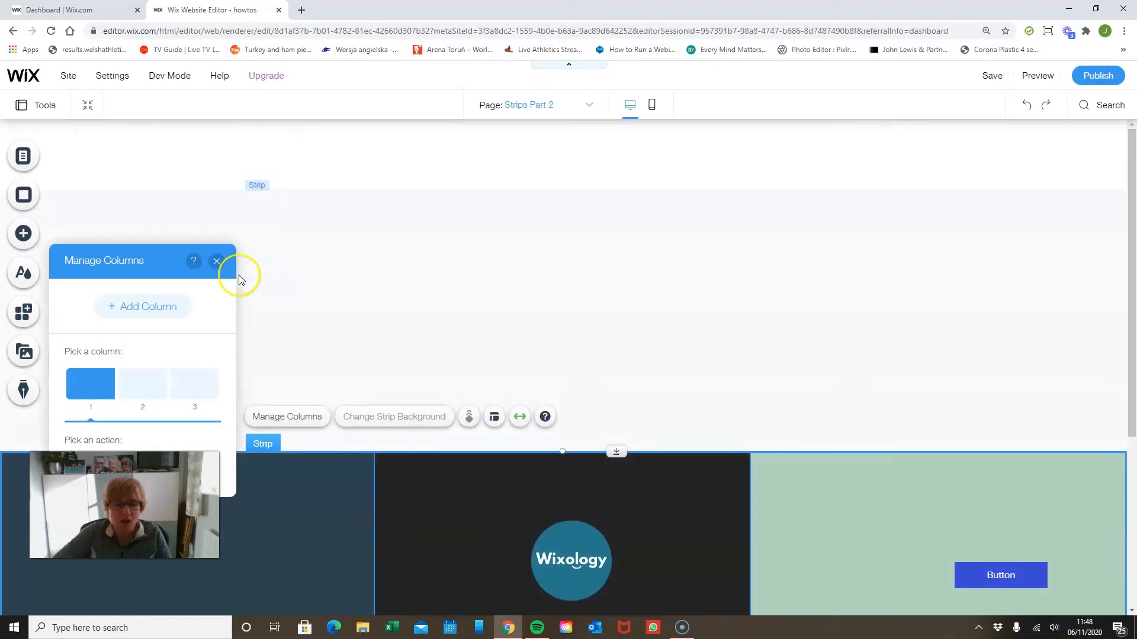
- Right-align the logo inside the dark strip's middle column via its Layout alignment
click(215, 260)
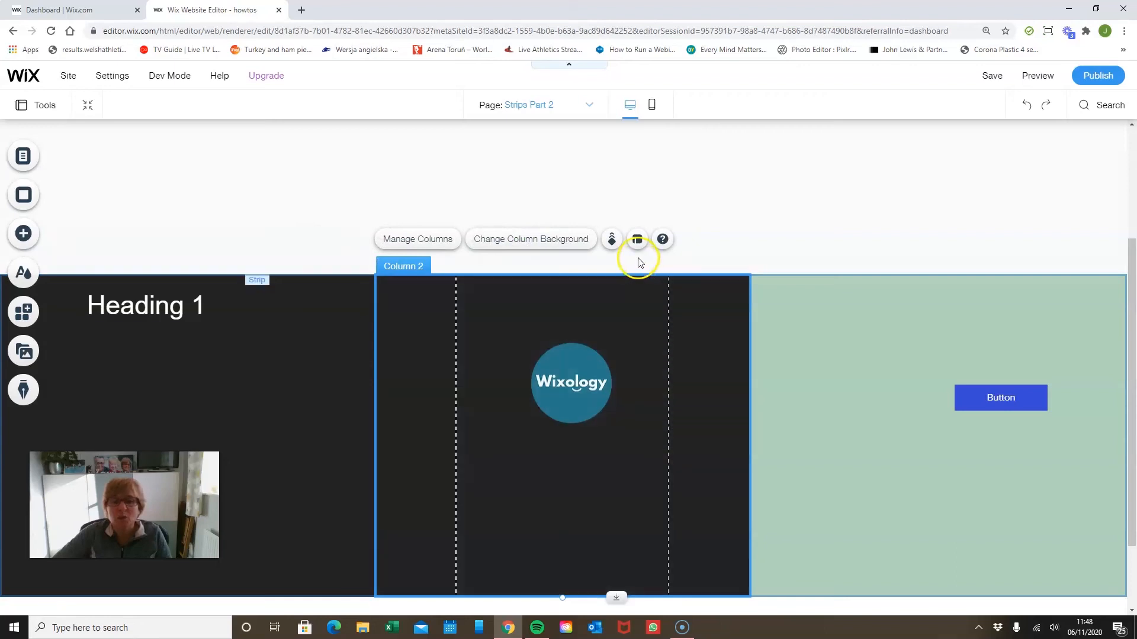
click(637, 239)
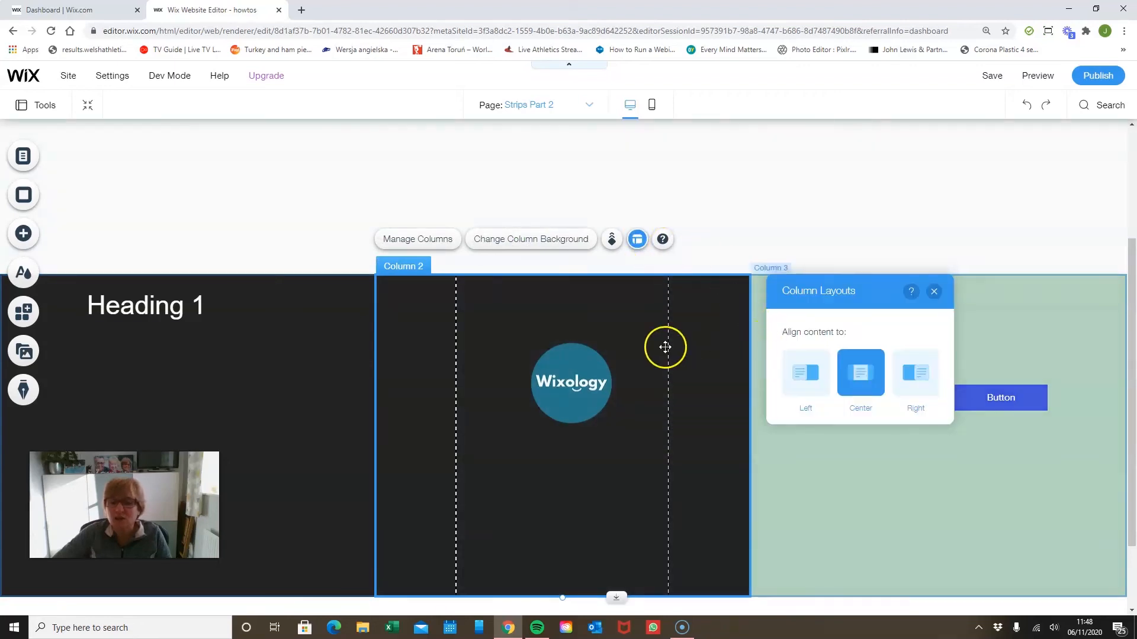
click(915, 373)
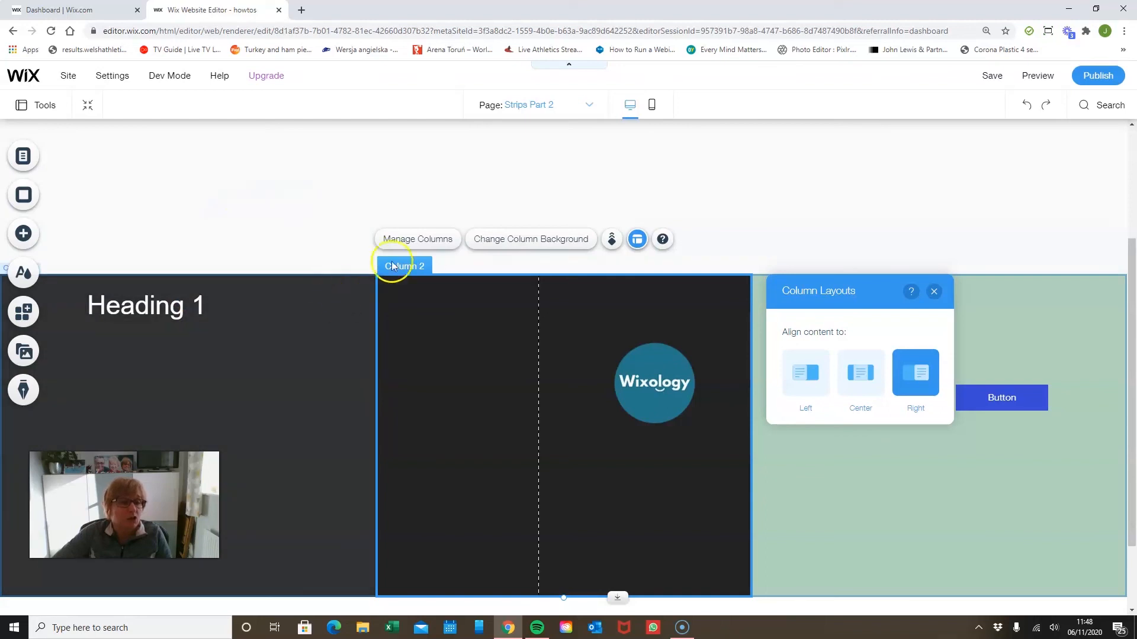
mouse_move(905, 201)
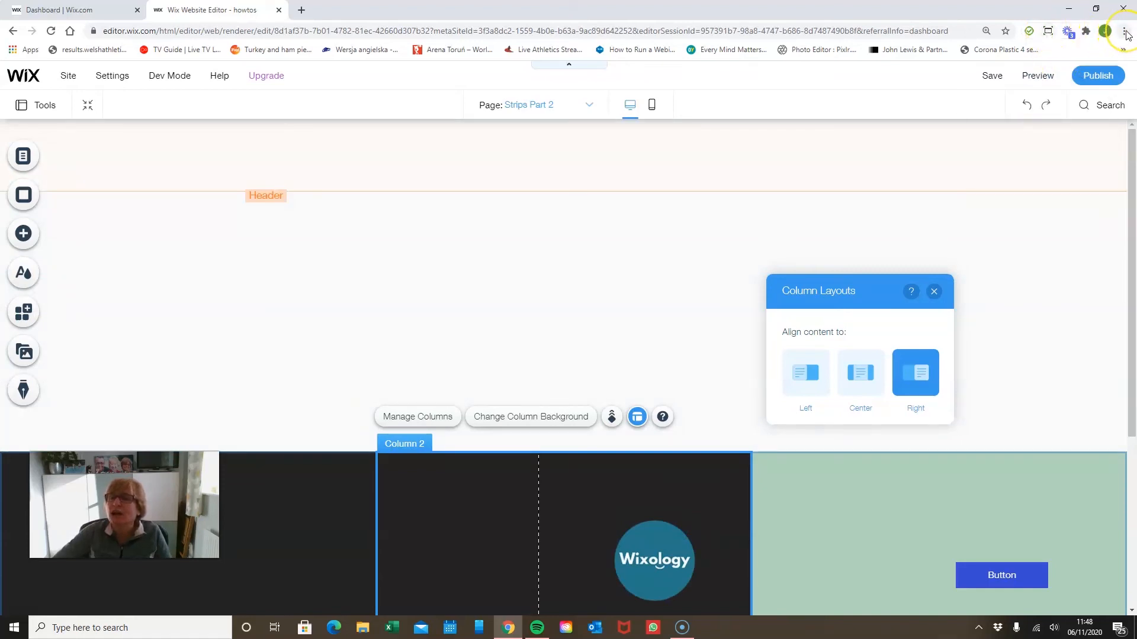
- Go to the browser's installed Extensions page from Chrome's menu
click(1127, 31)
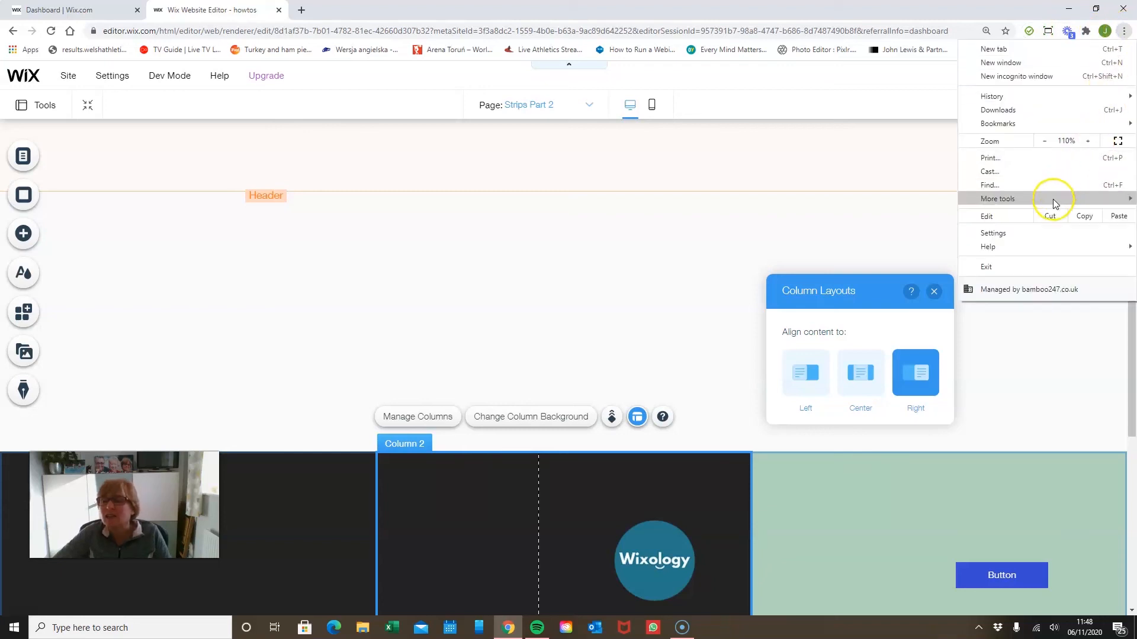
mouse_move(998, 199)
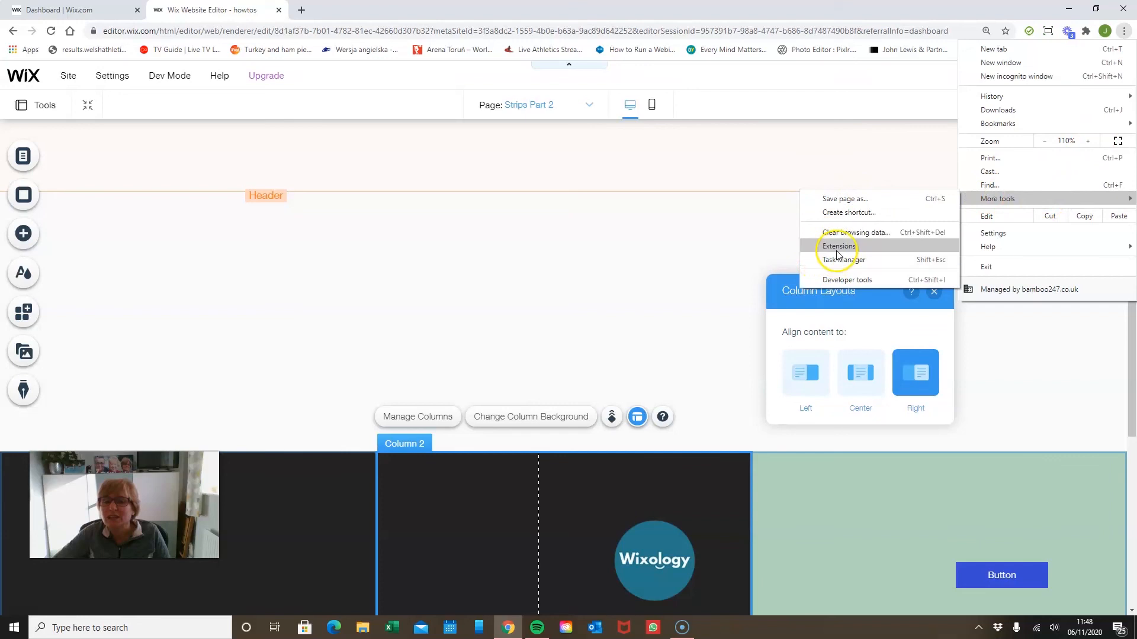
click(838, 246)
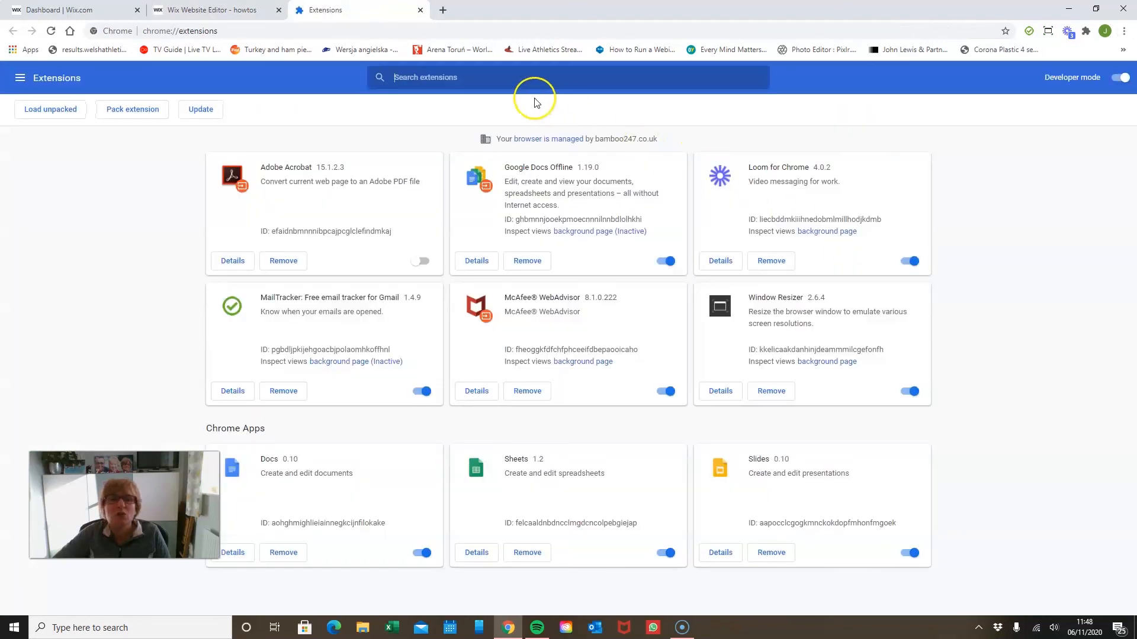
mouse_move(859, 331)
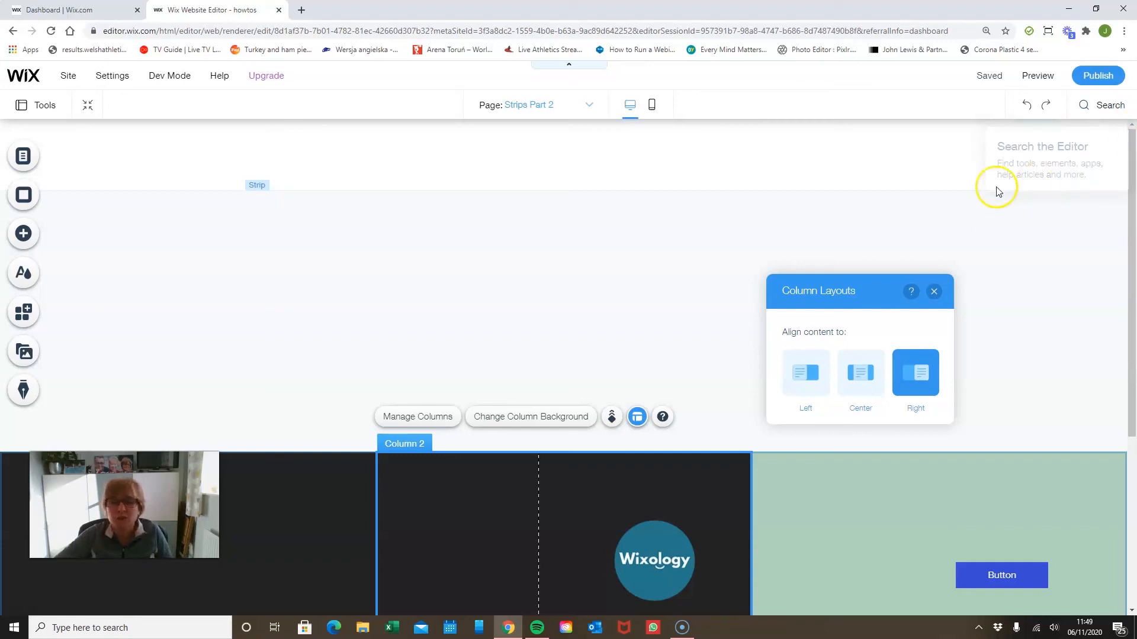
mouse_move(725, 242)
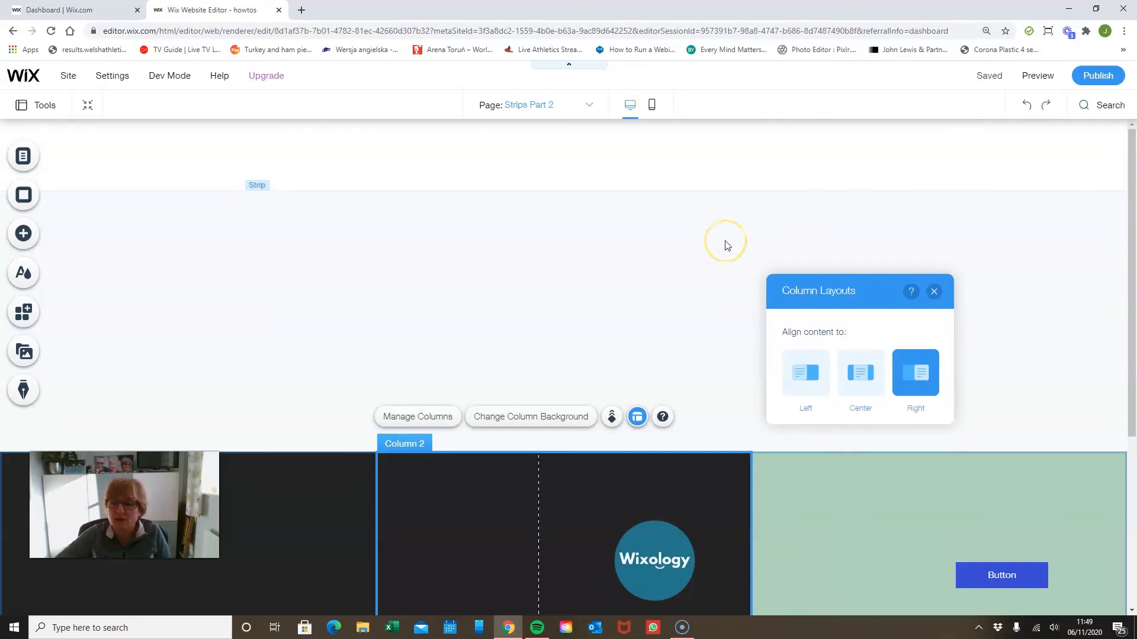